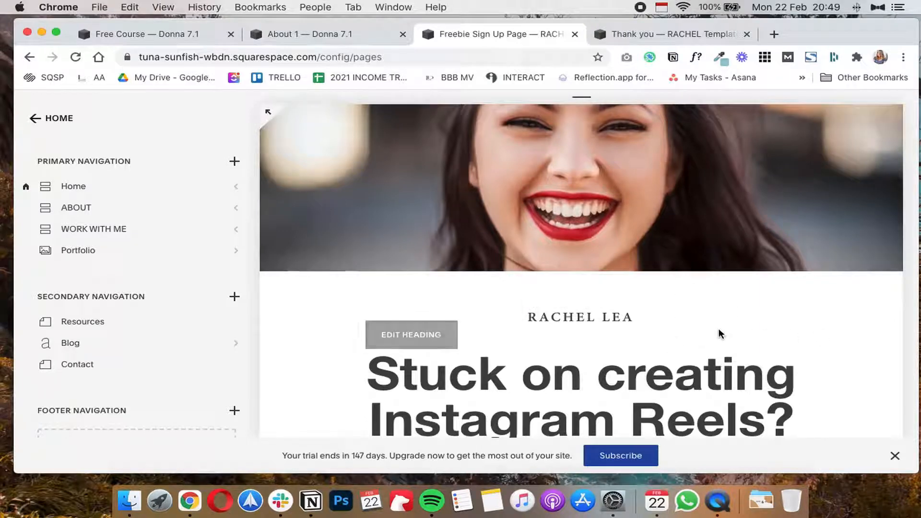
mouse_move(510, 269)
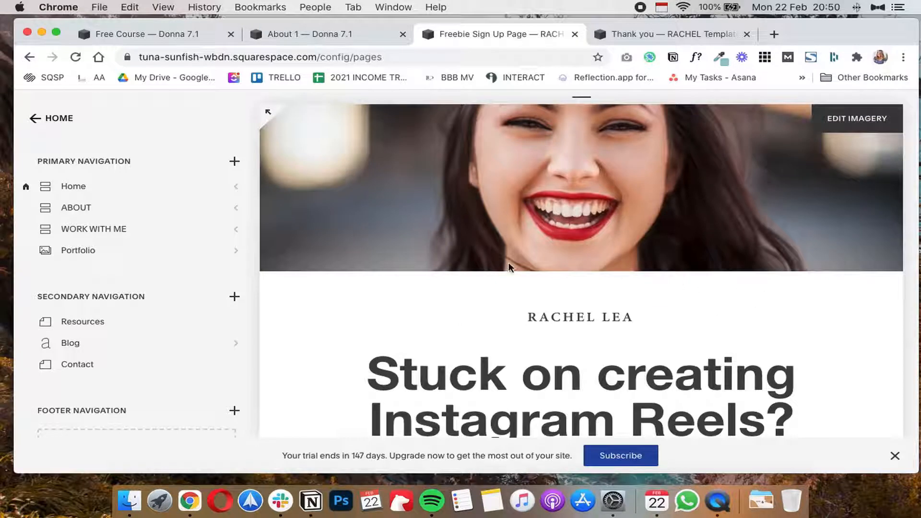
mouse_move(457, 107)
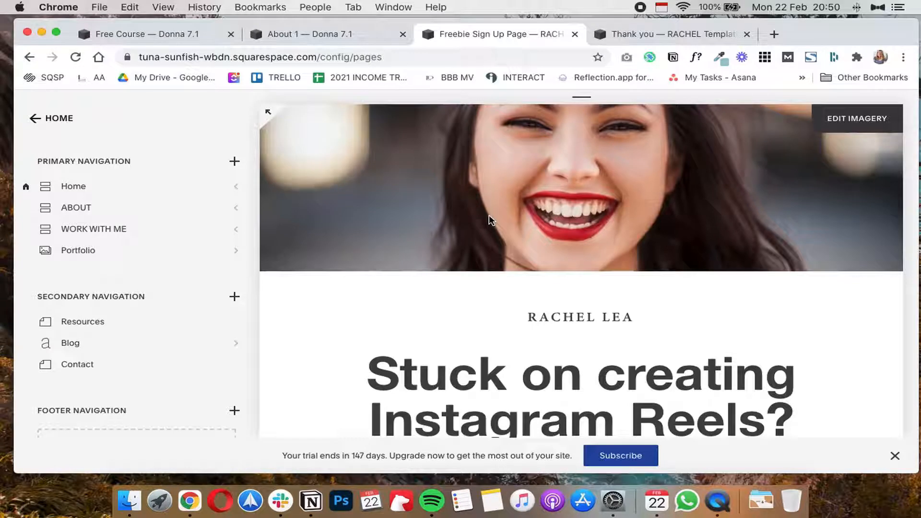
mouse_move(449, 206)
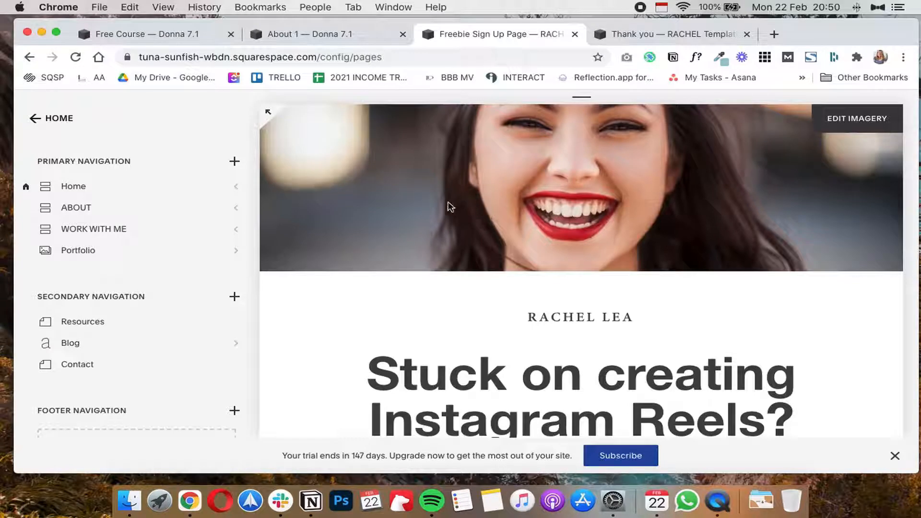
mouse_move(547, 265)
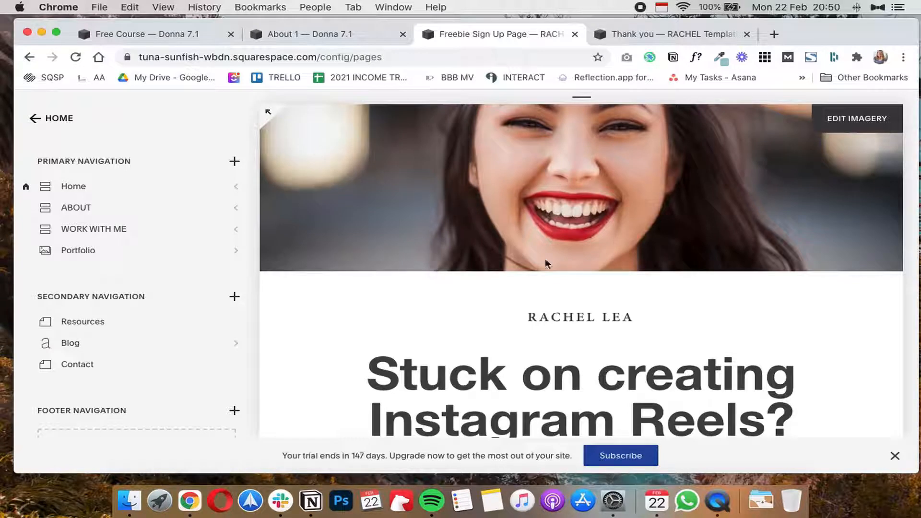
mouse_move(482, 246)
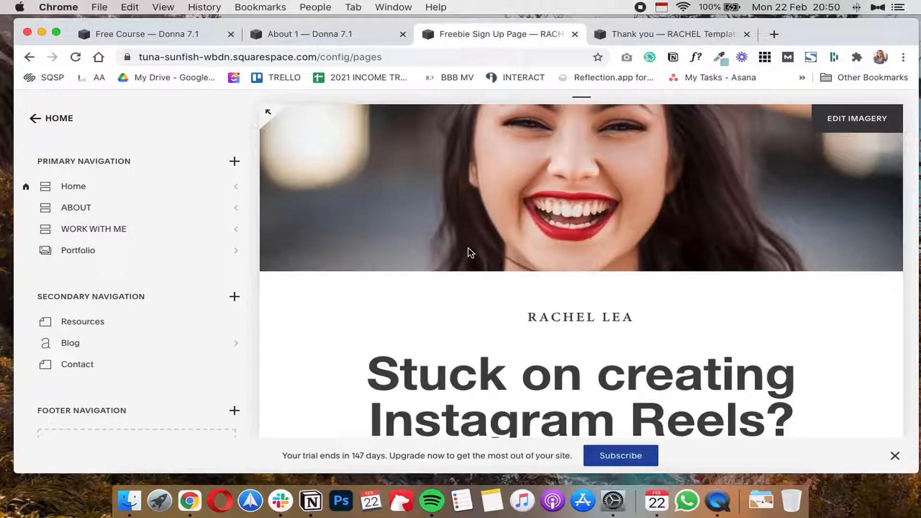
mouse_move(541, 213)
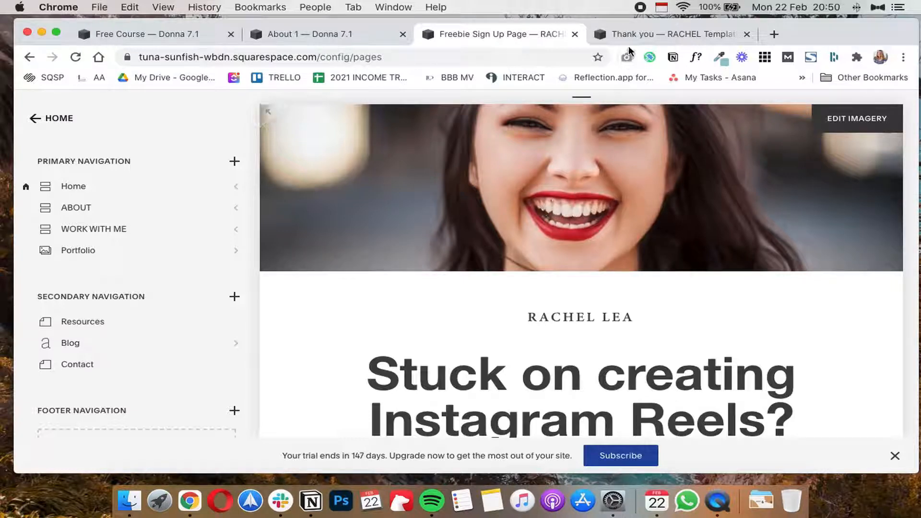
mouse_move(631, 43)
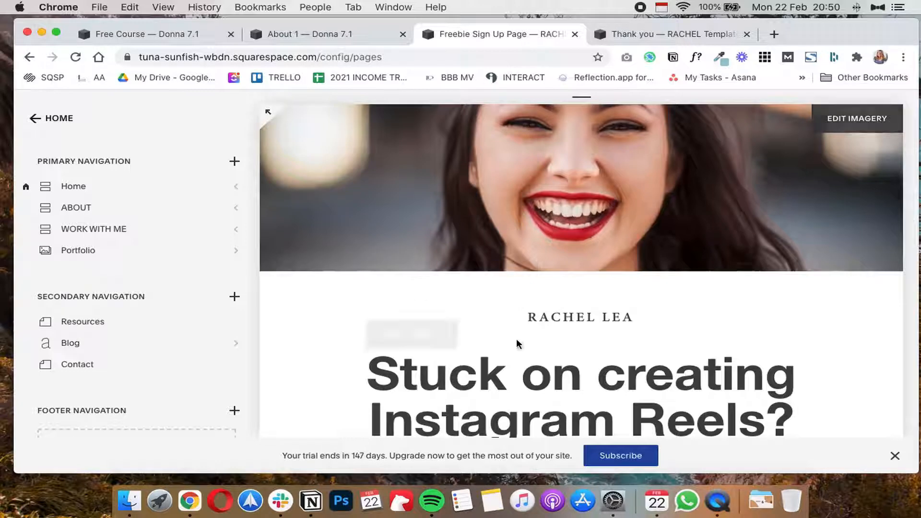
Submit an email through the SEND IT TO ME form, view /thank-you, and return to the editor.
scroll(down, 3)
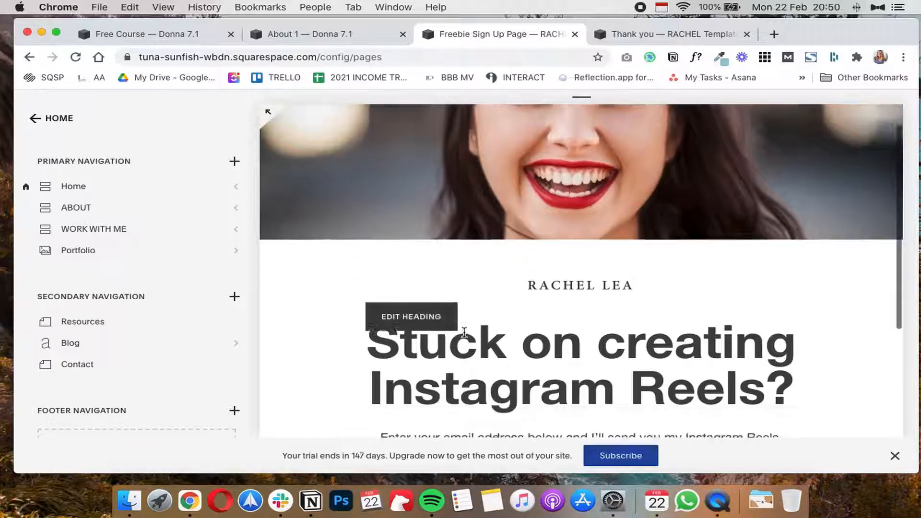
scroll(down, 3)
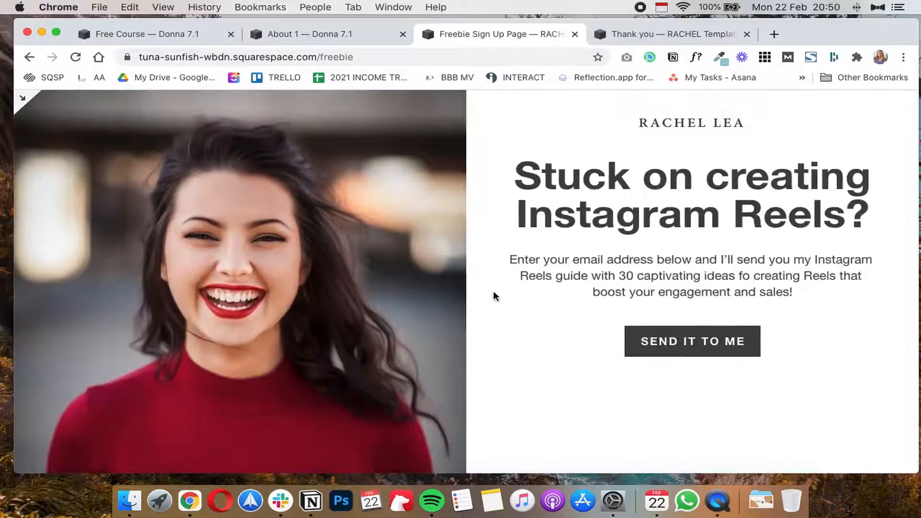
mouse_move(681, 344)
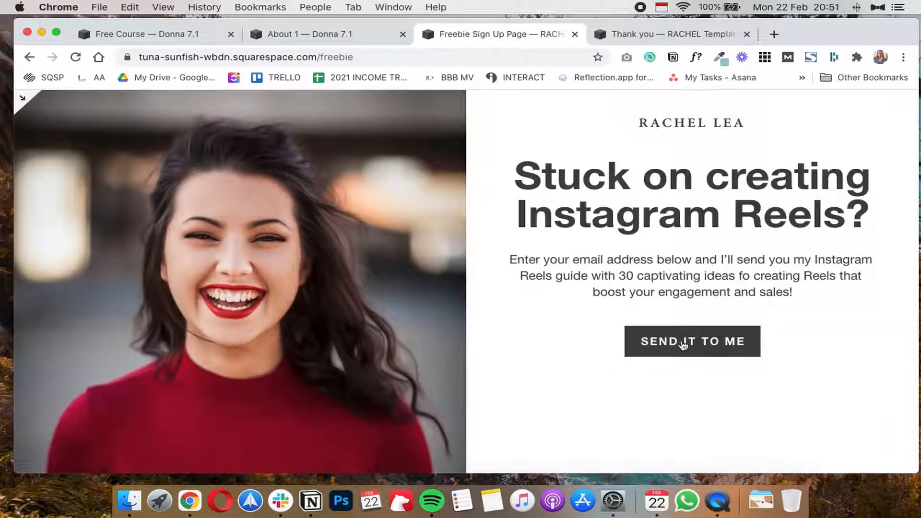
click(693, 342)
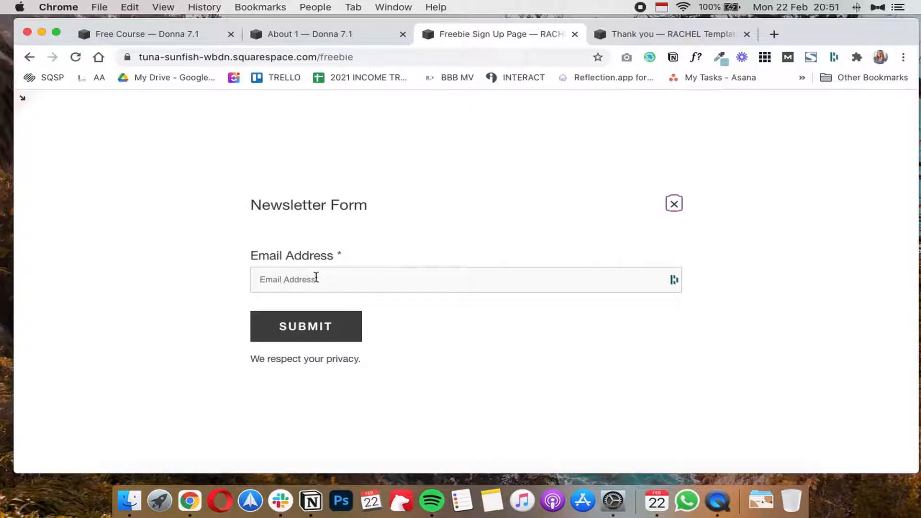
click(670, 35)
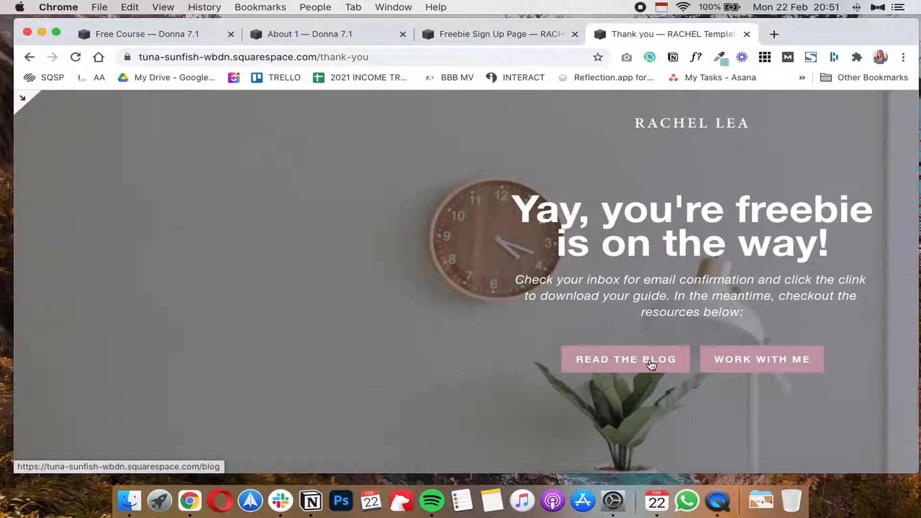
mouse_move(764, 331)
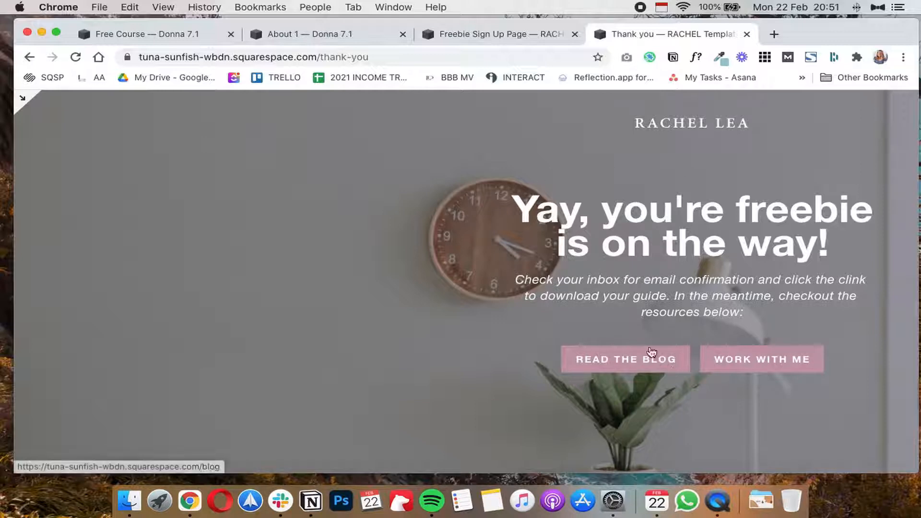
mouse_move(636, 332)
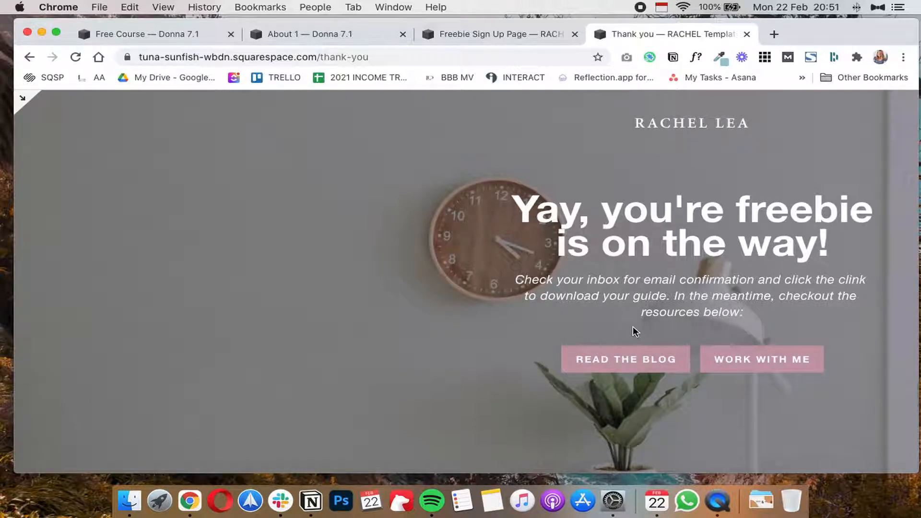
mouse_move(613, 346)
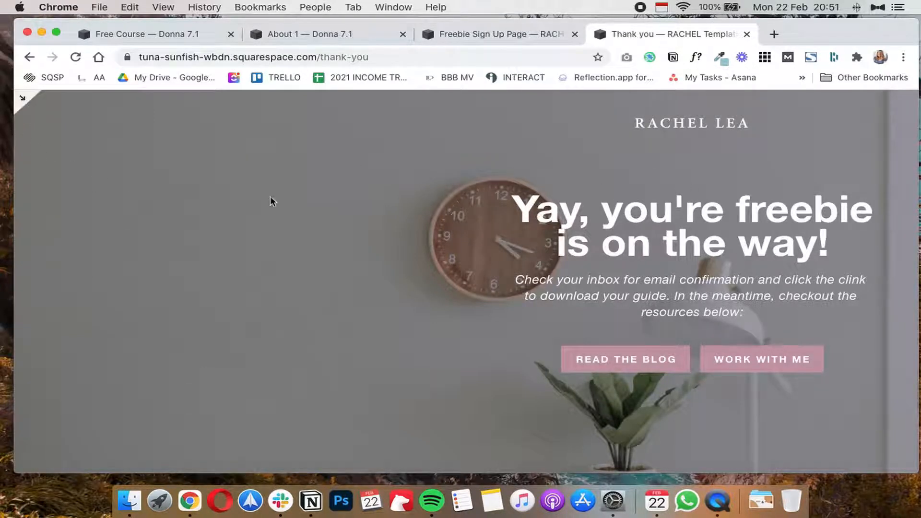
click(496, 35)
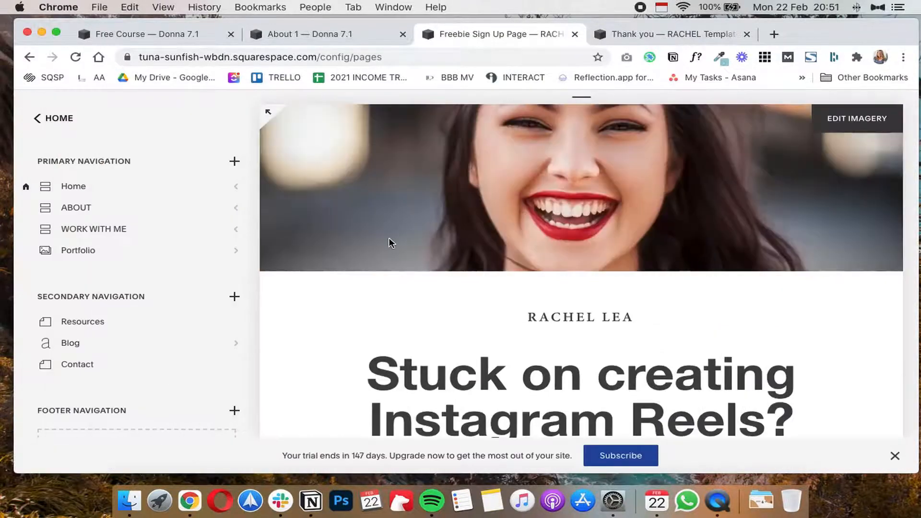
scroll(down, 3)
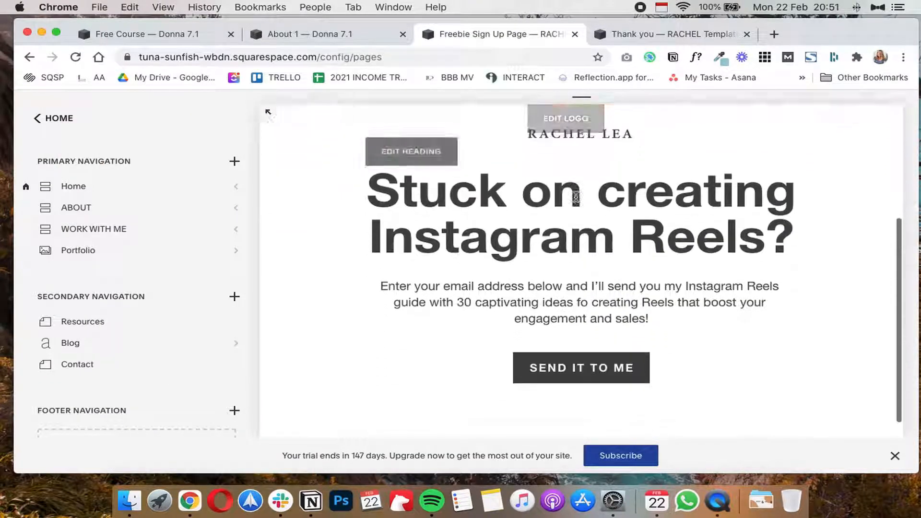
click(672, 35)
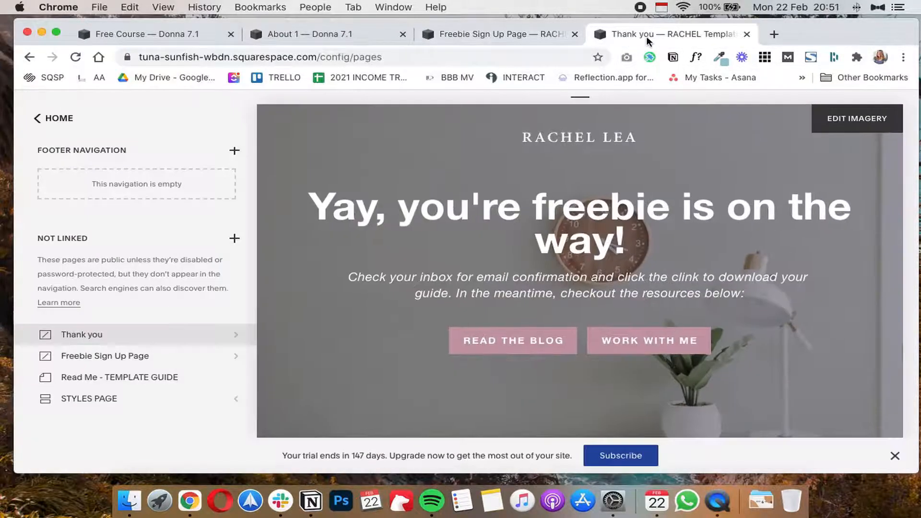
mouse_move(220, 341)
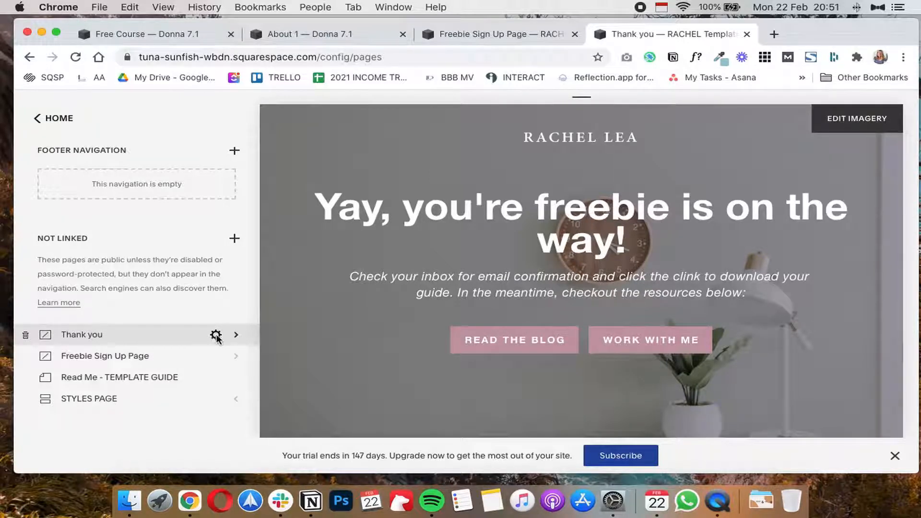
click(215, 335)
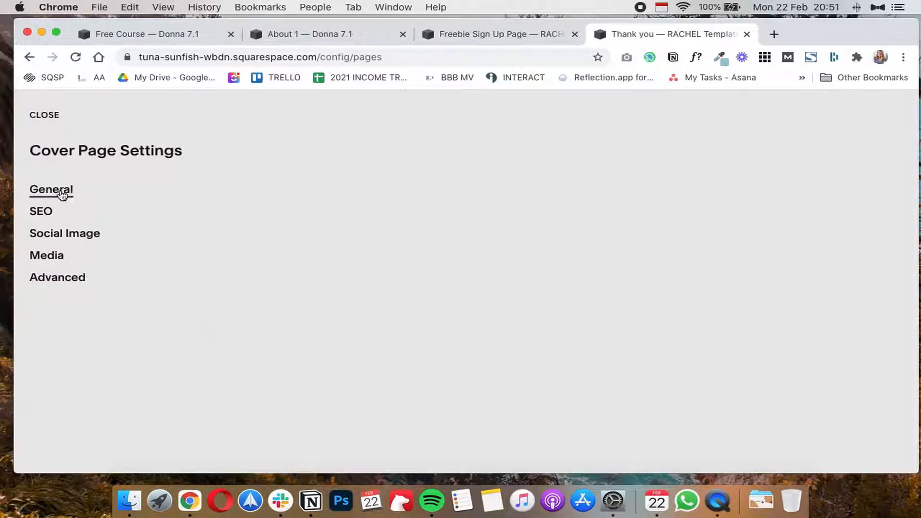
click(51, 189)
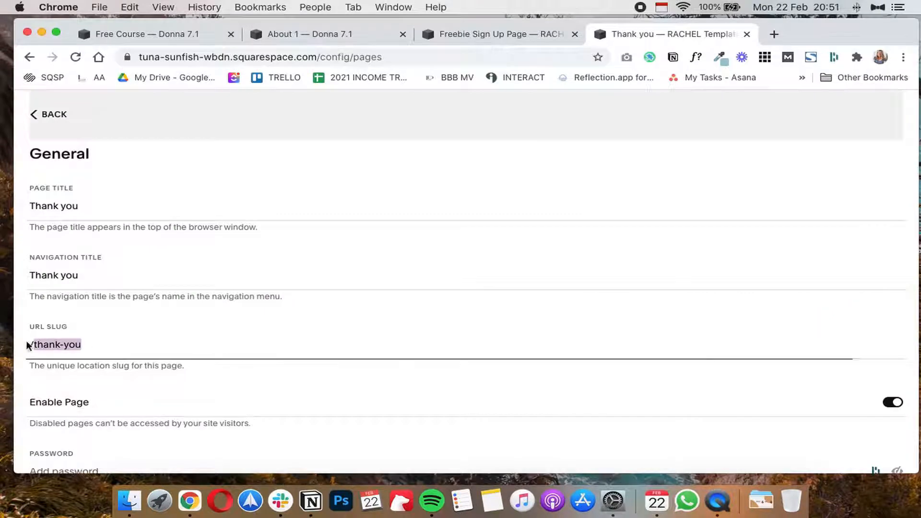
mouse_move(4, 345)
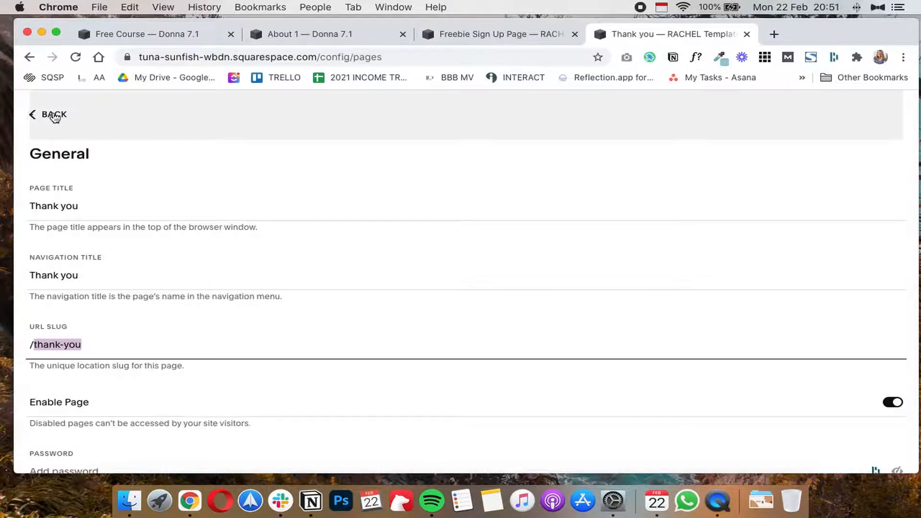
click(50, 115)
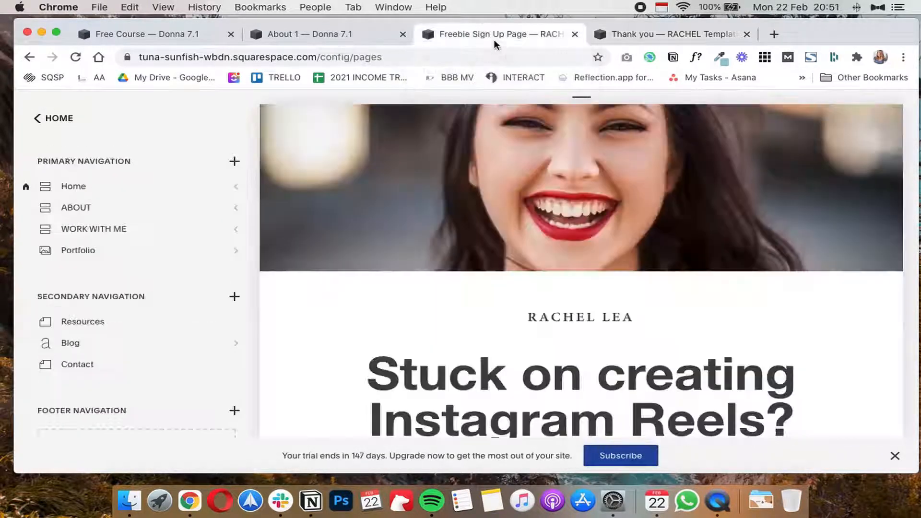
Open the cover page's Action panel showing Newsletter Signup as the submission type.
scroll(down, 3)
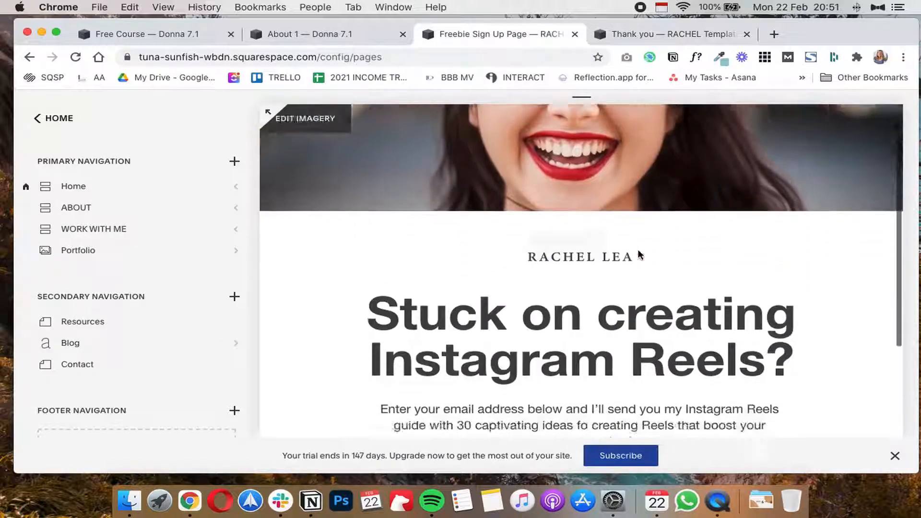
scroll(down, 3)
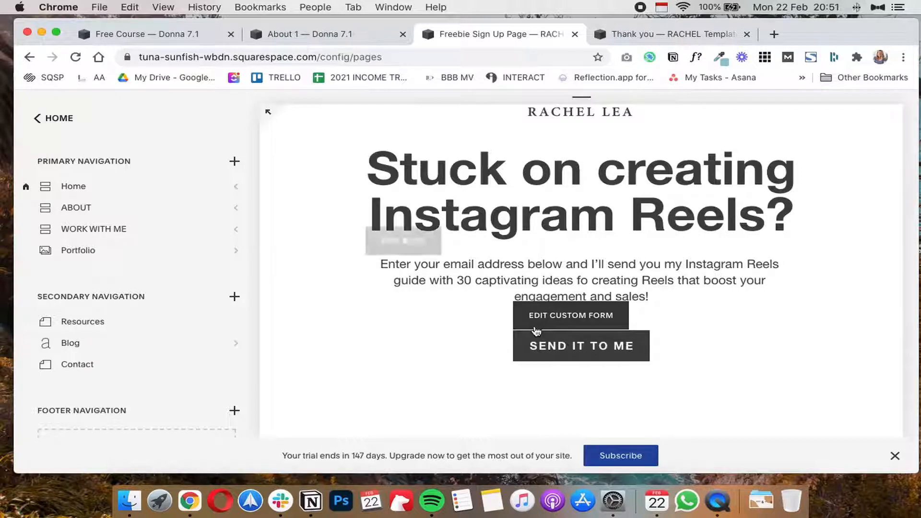
click(570, 315)
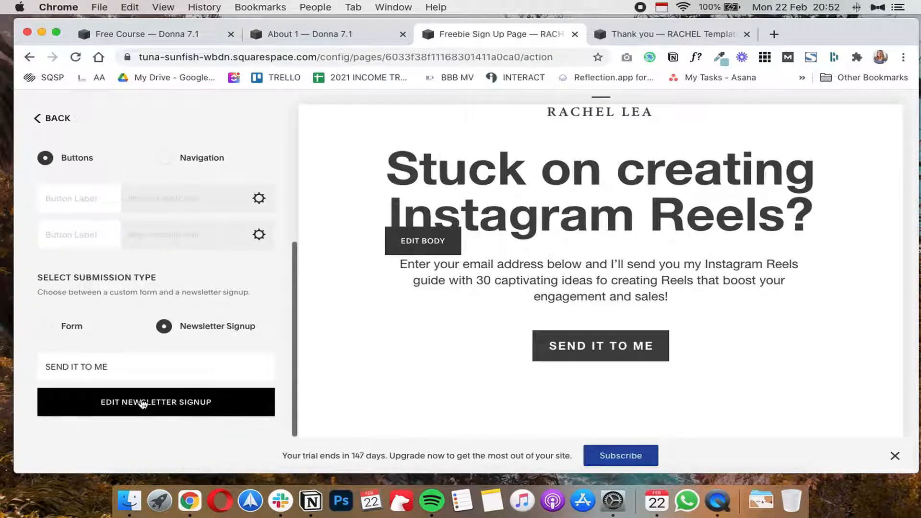
Enter /thank-you as the Post-Submit Redirect under the newsletter signup's Advanced options.
click(144, 402)
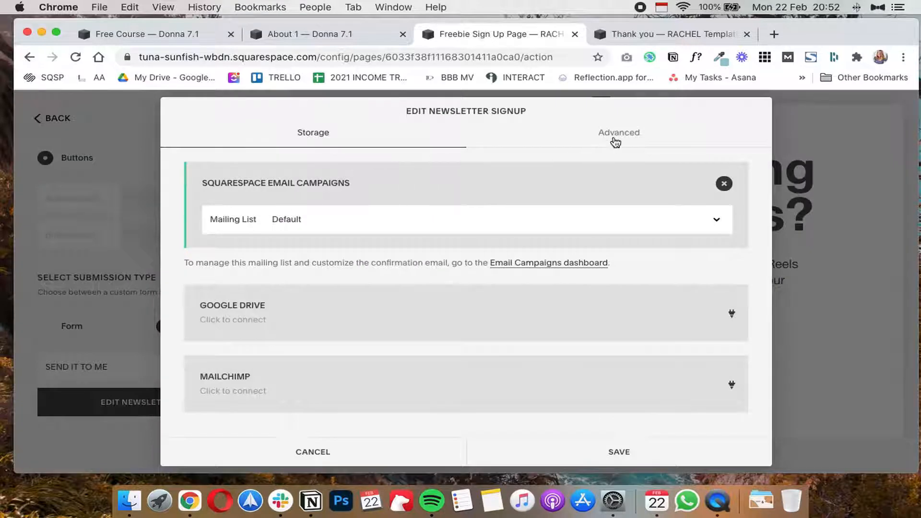
click(618, 132)
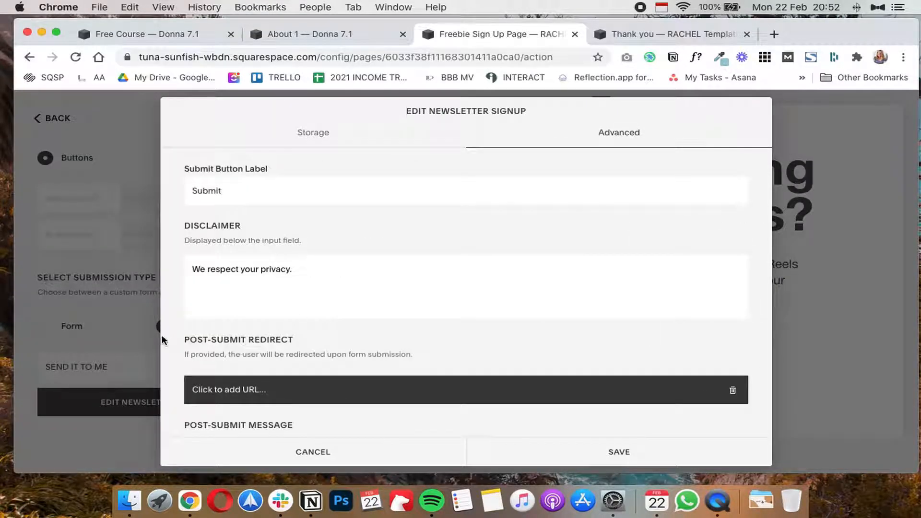
scroll(down, 3)
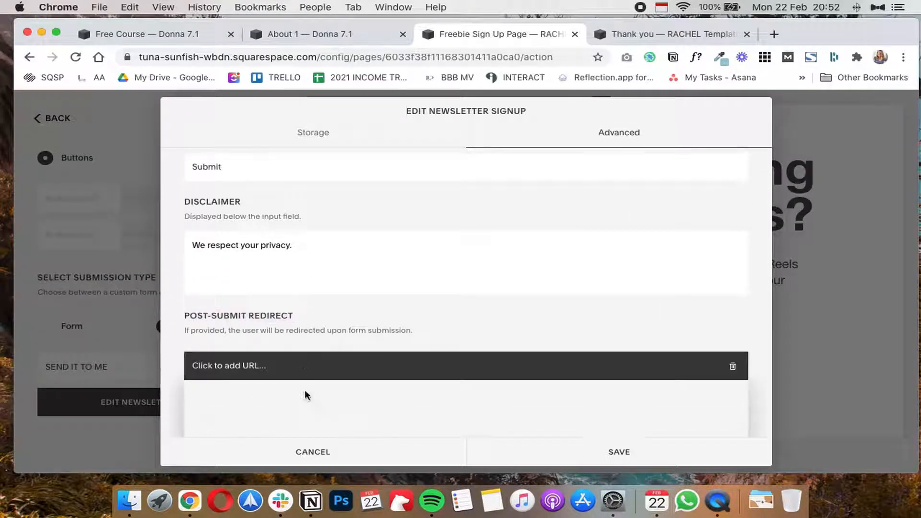
click(229, 365)
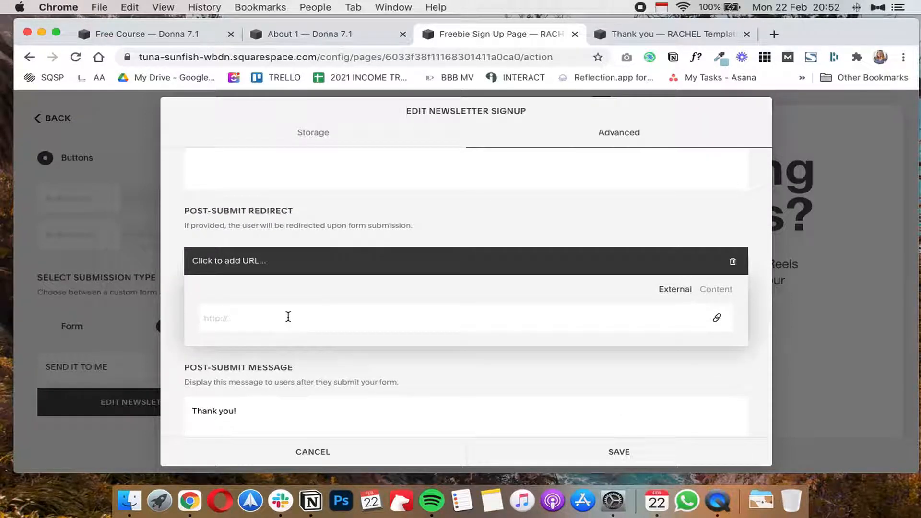
text(thank-you)
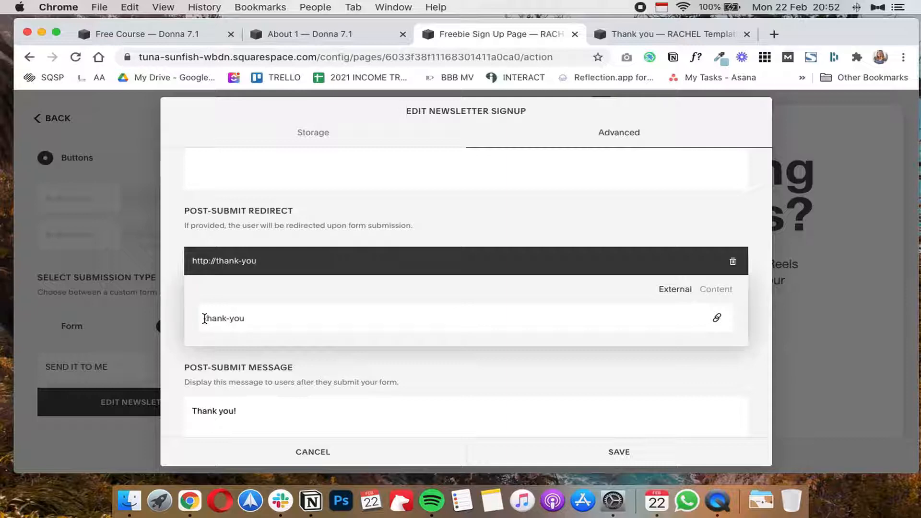
text(/thank-you)
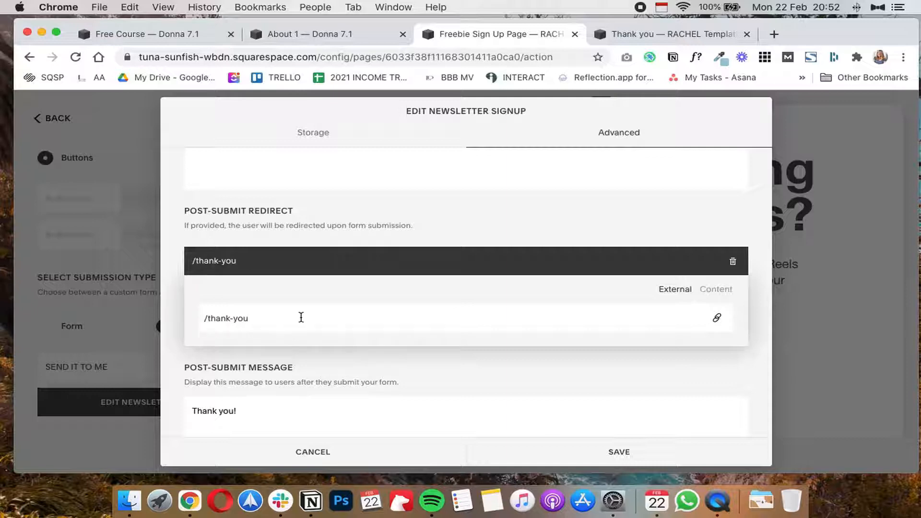
mouse_move(672, 303)
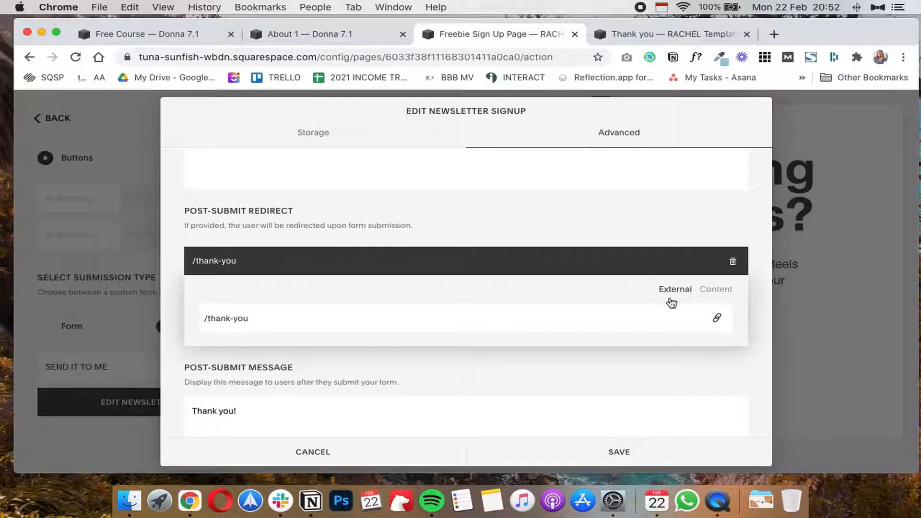
click(716, 290)
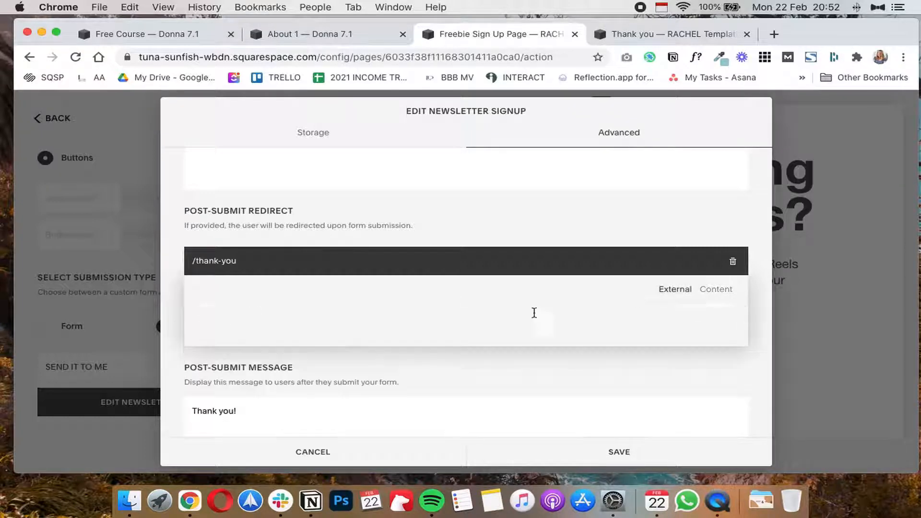
scroll(down, 3)
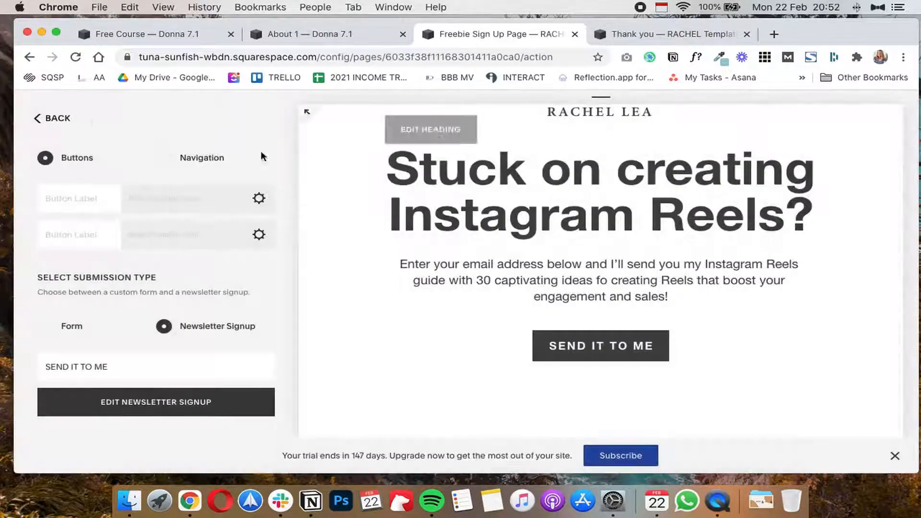
Leave the cover page settings and open the Home page from the Pages list.
click(52, 118)
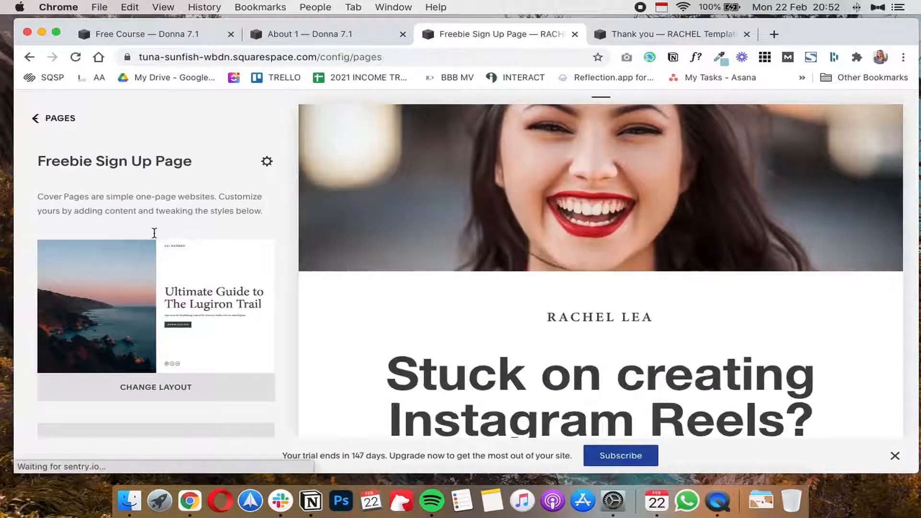
click(44, 119)
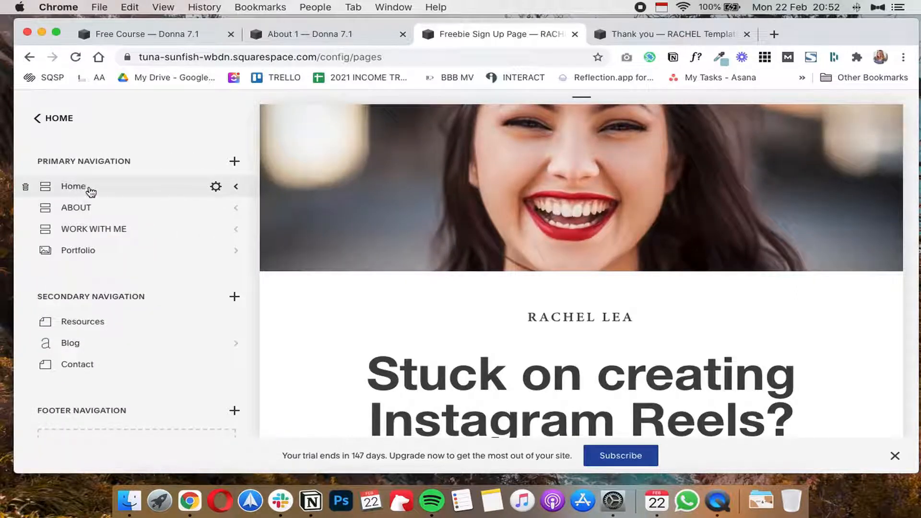
click(73, 186)
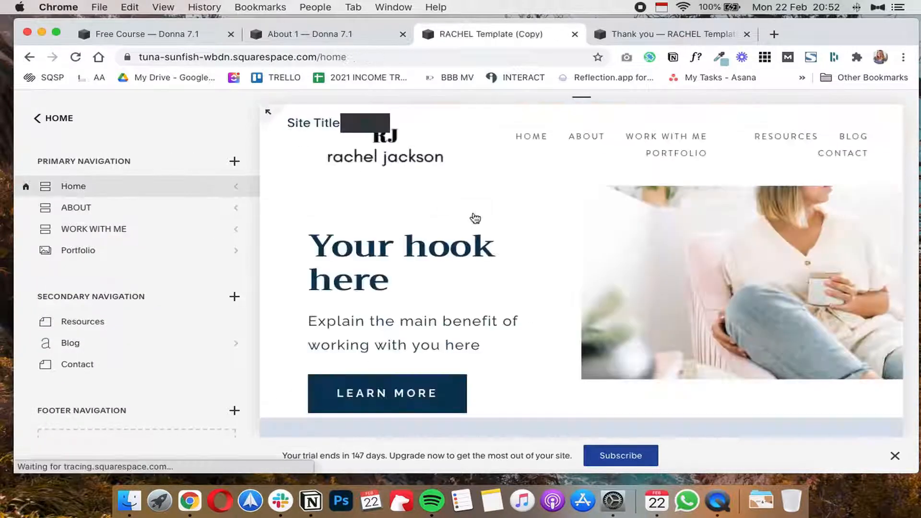
scroll(down, 3)
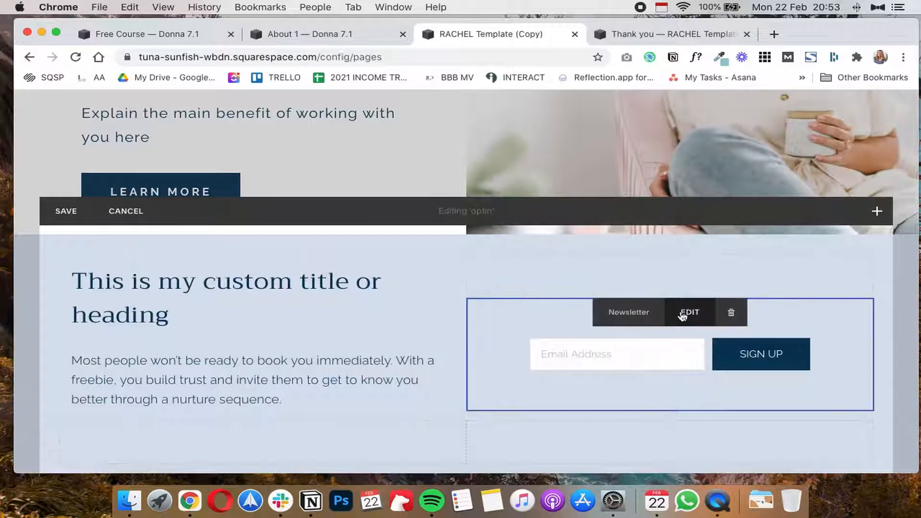
Set the Home newsletter block's Post-Submit Redirect to /thank-you and apply it.
click(690, 311)
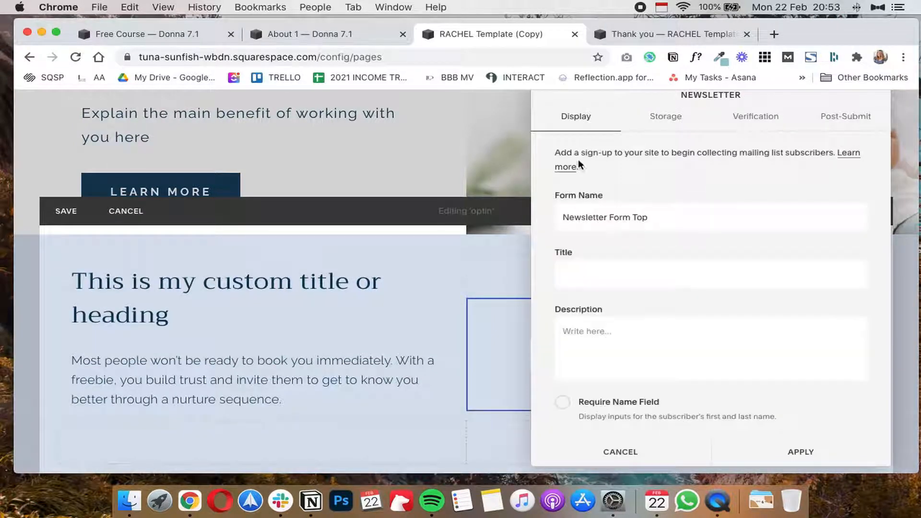
click(845, 116)
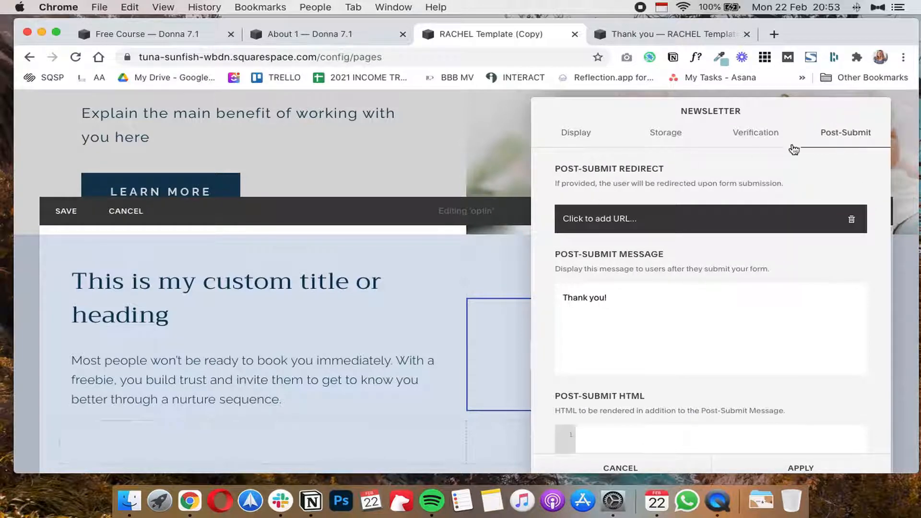
mouse_move(646, 170)
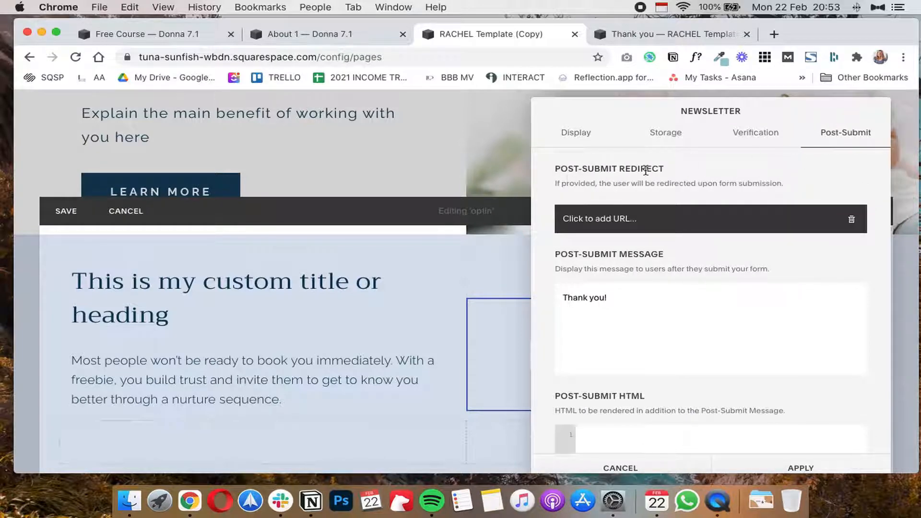
click(599, 218)
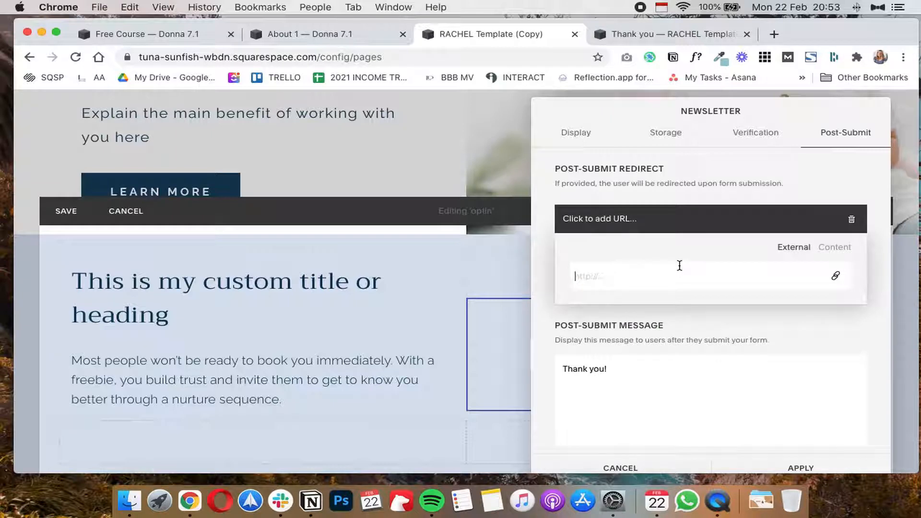
text(/thank-you)
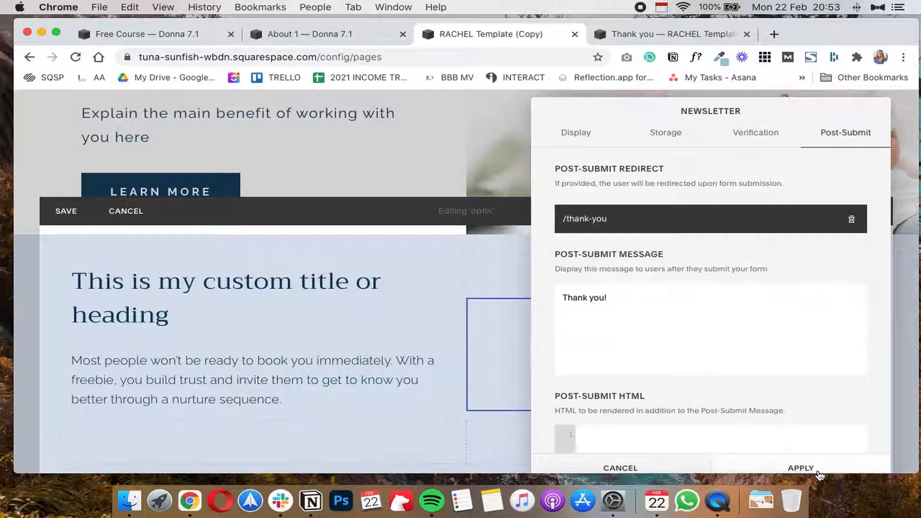
click(802, 468)
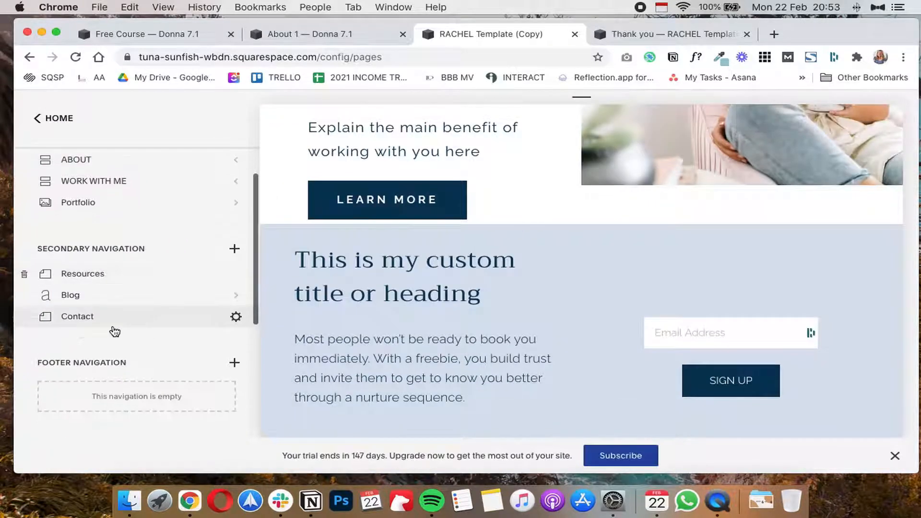
Edit the Contact page form and enter /thank-you as its post-submit redirect.
click(77, 316)
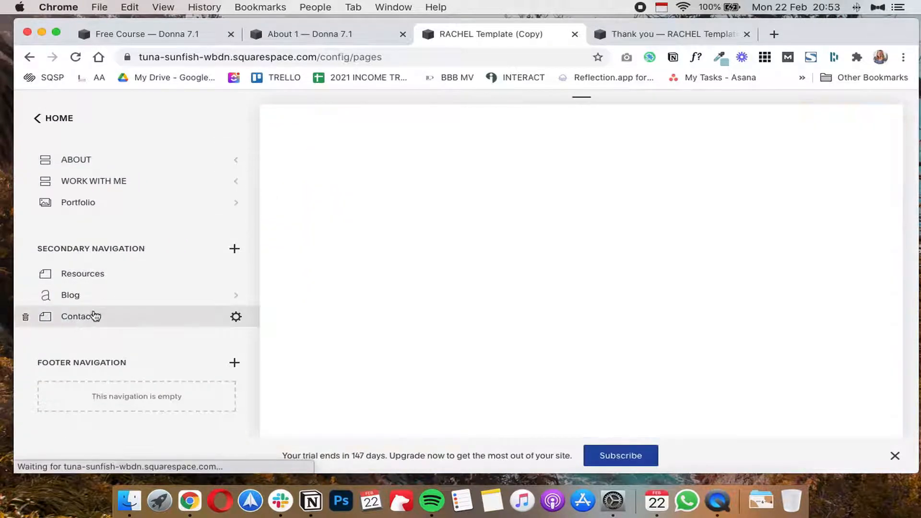
click(77, 316)
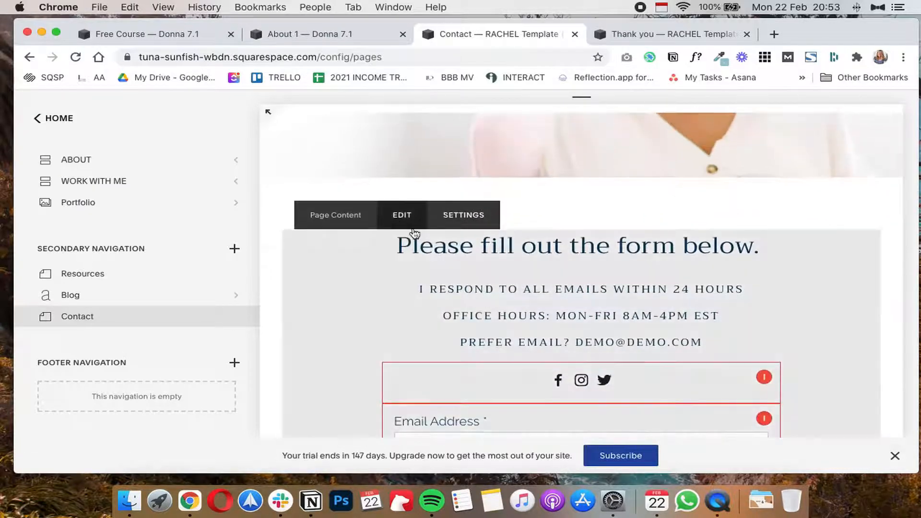
click(402, 214)
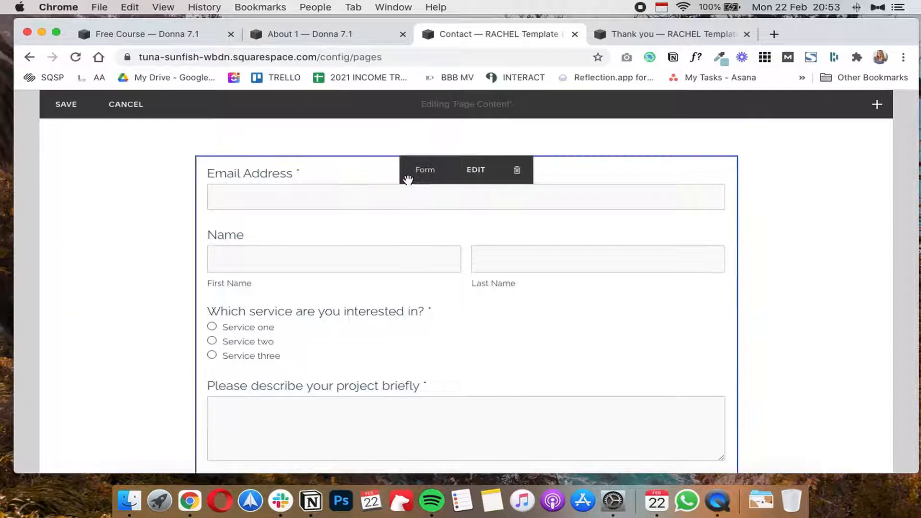
click(476, 170)
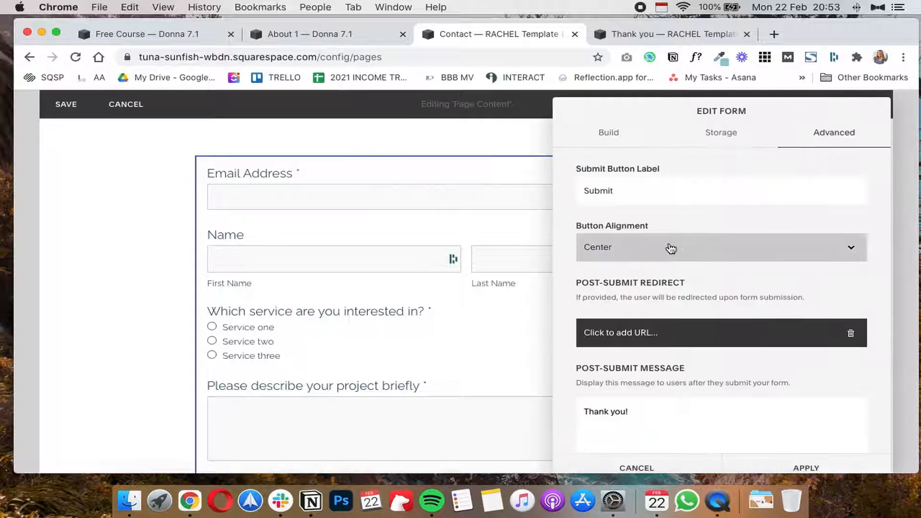
click(620, 332)
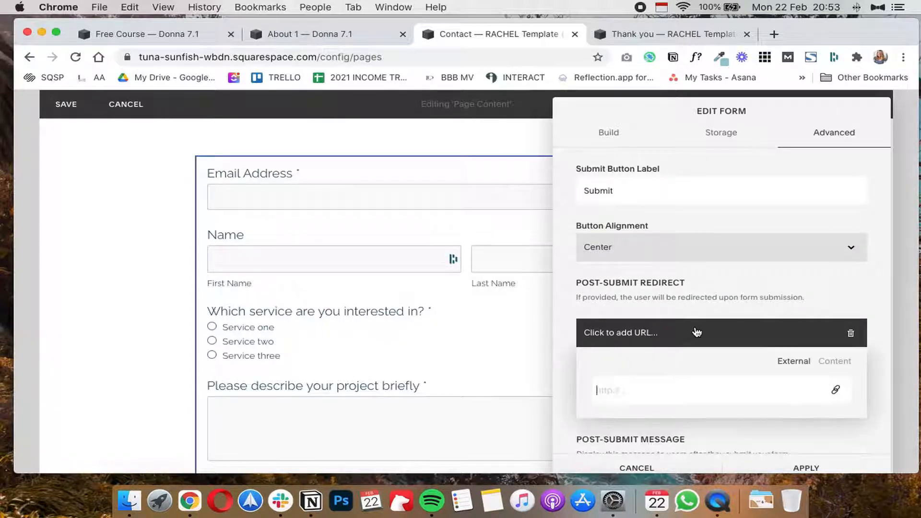
text(/)
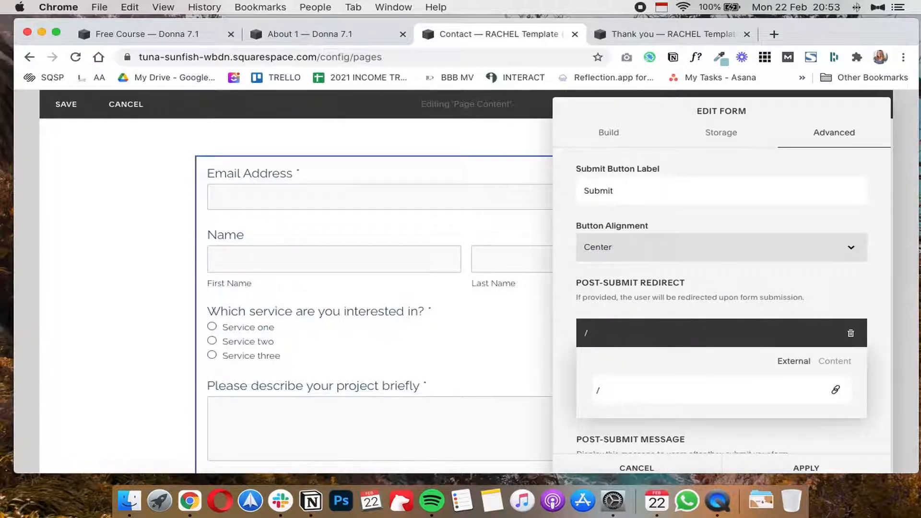
text(thank-you)
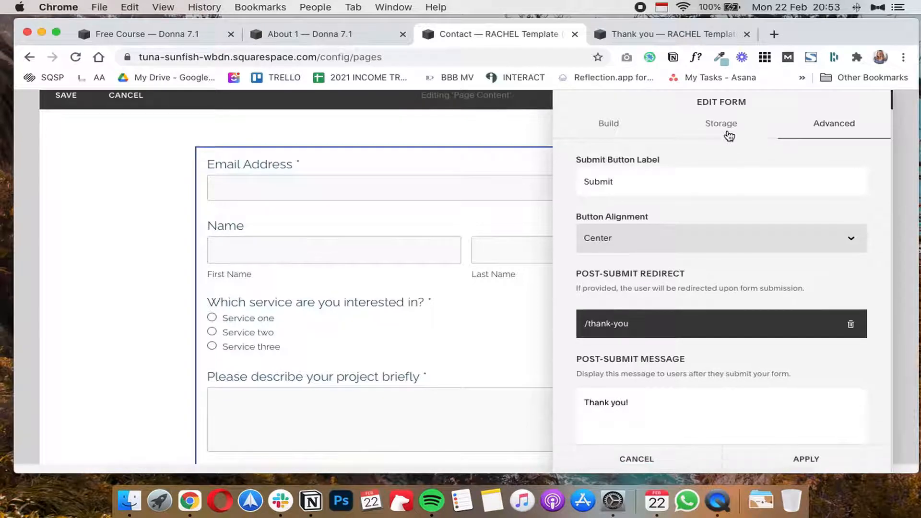
click(722, 122)
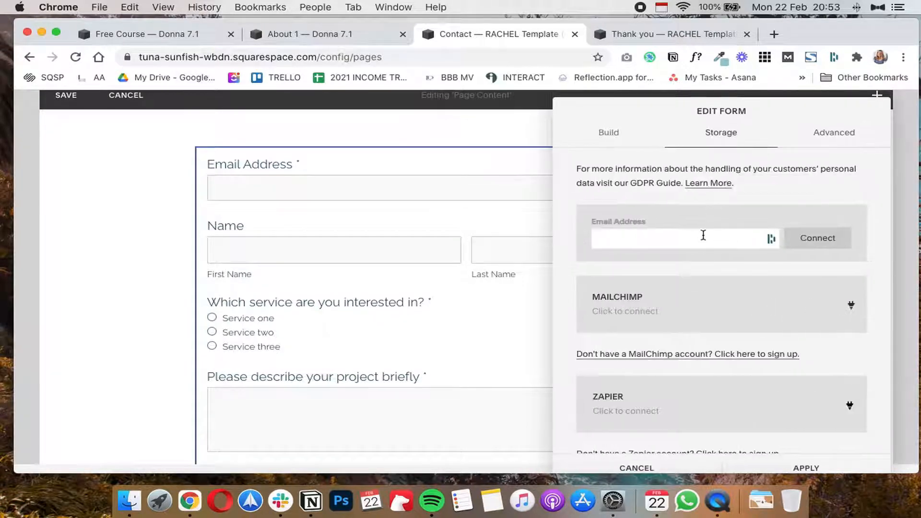
text(demo)
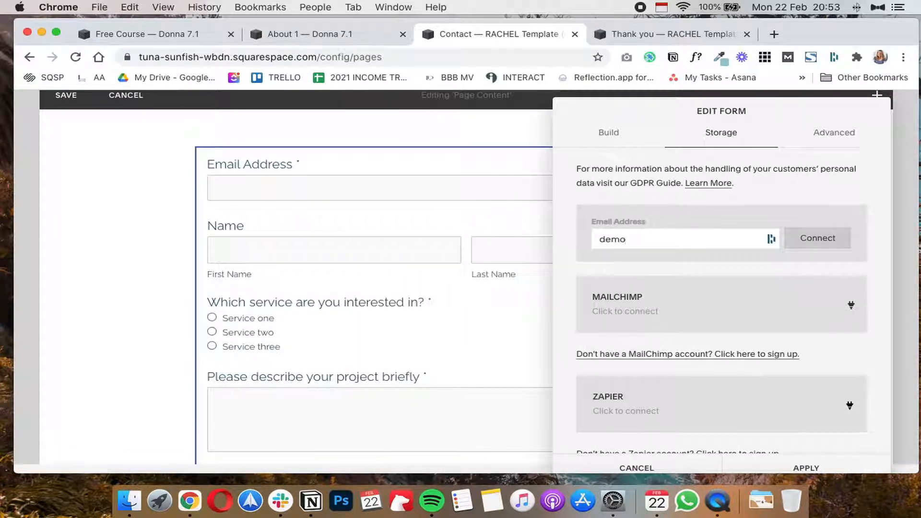
text(@demo.com)
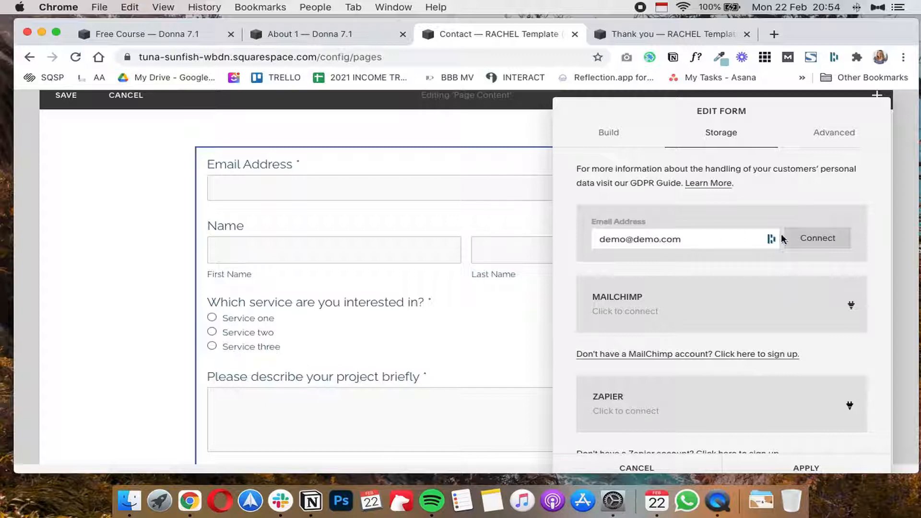
click(817, 238)
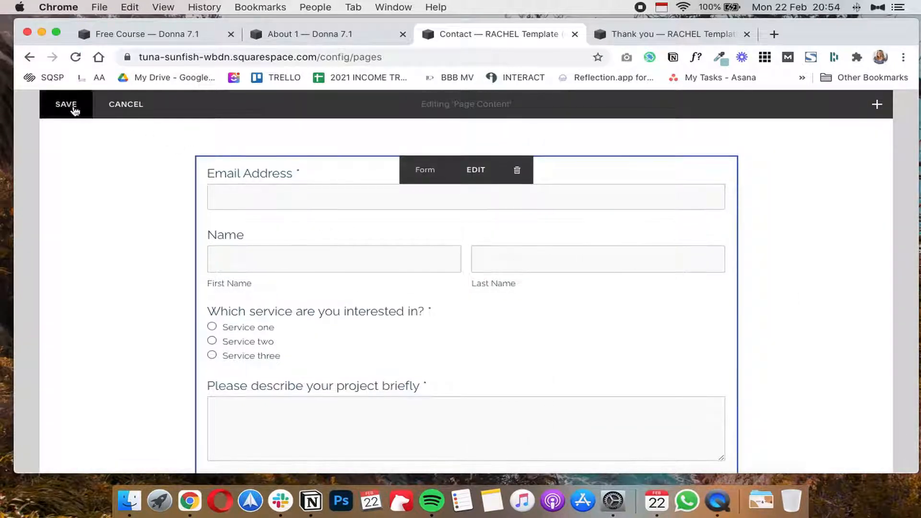
click(65, 104)
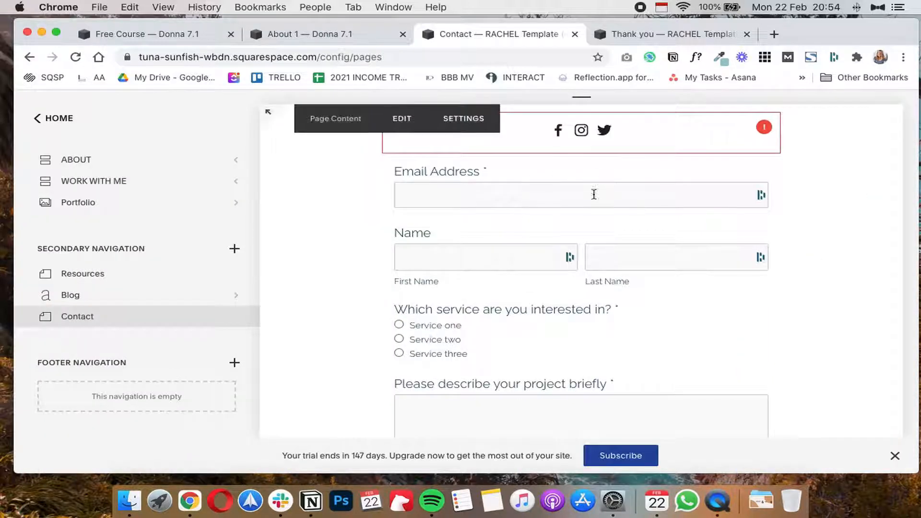
scroll(down, 3)
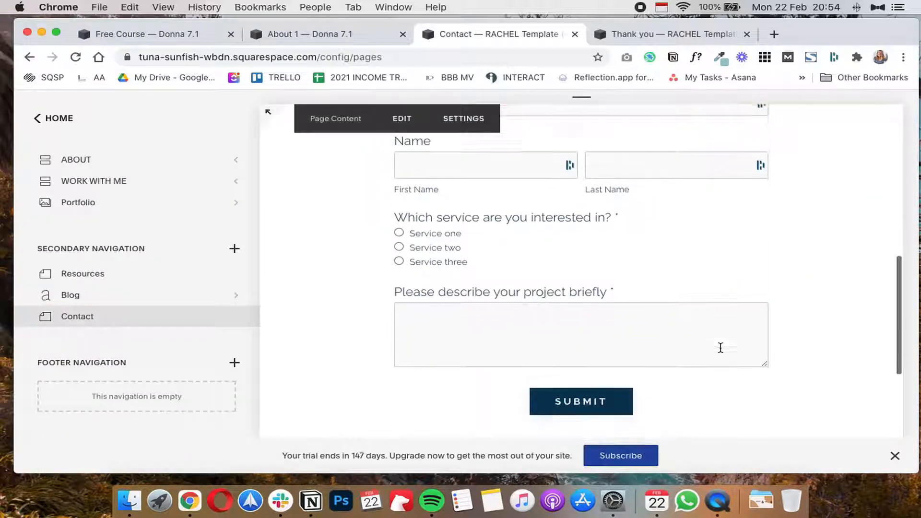
scroll(down, 3)
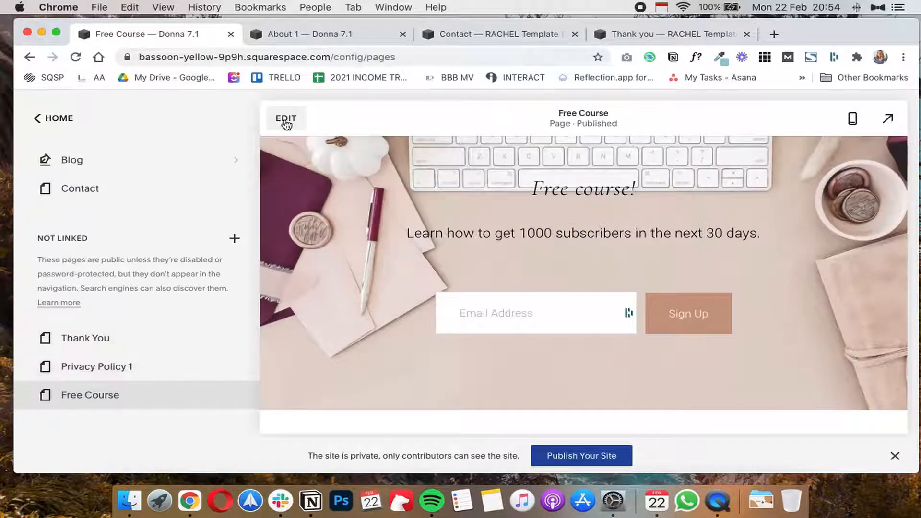
Check the Thank You page's General settings confirm the /thank-you URL slug, then close them.
click(286, 119)
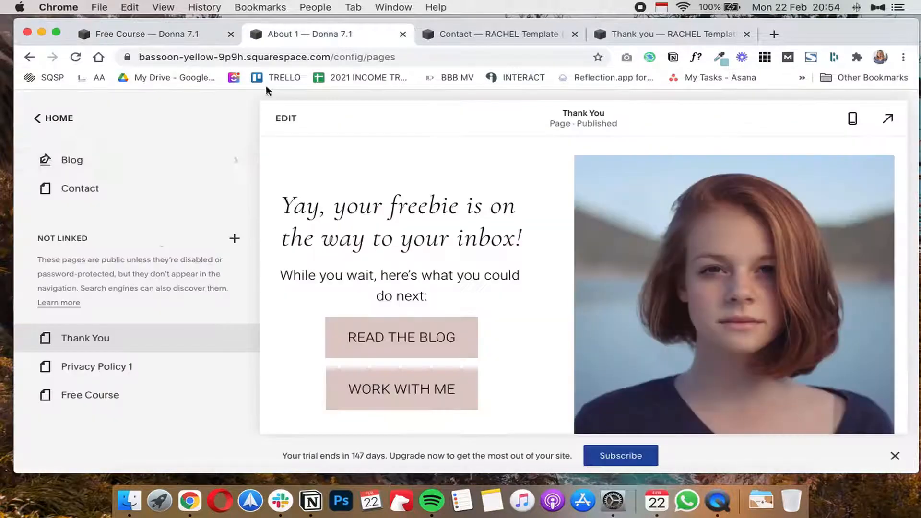
mouse_move(257, 144)
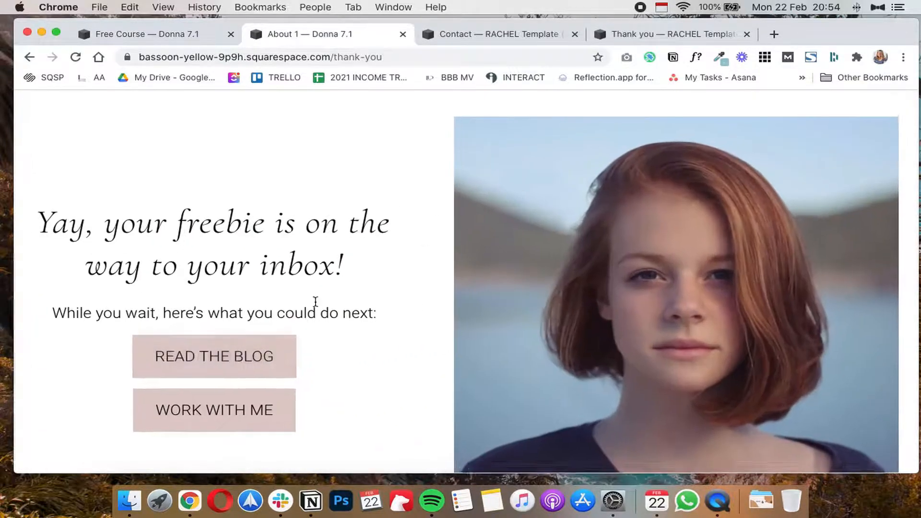
mouse_move(243, 356)
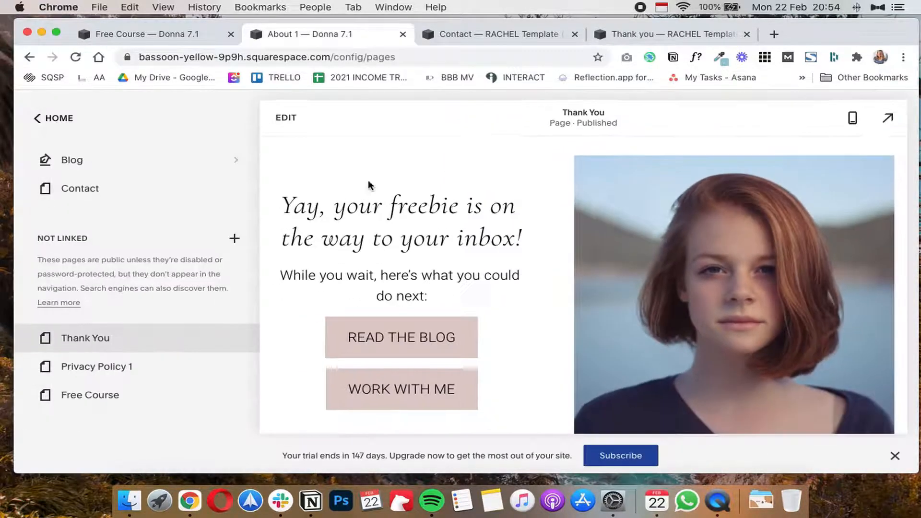
click(286, 117)
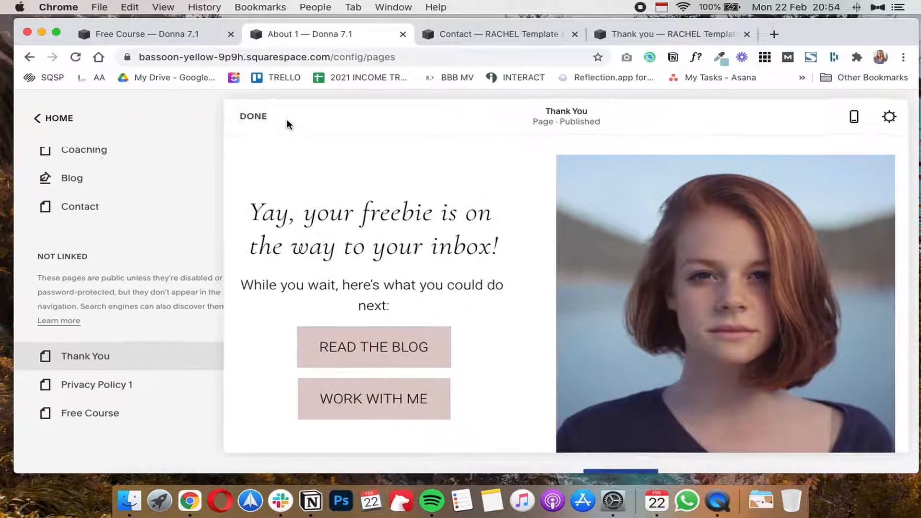
click(889, 117)
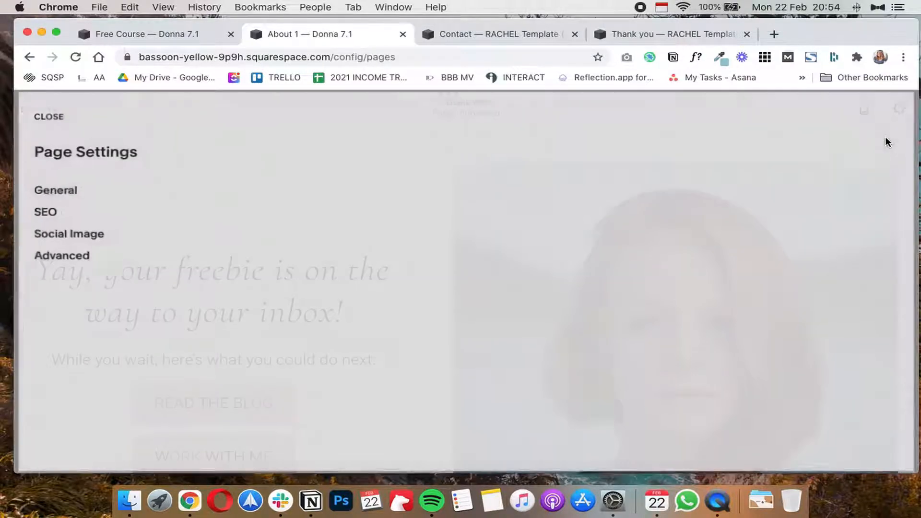
click(55, 190)
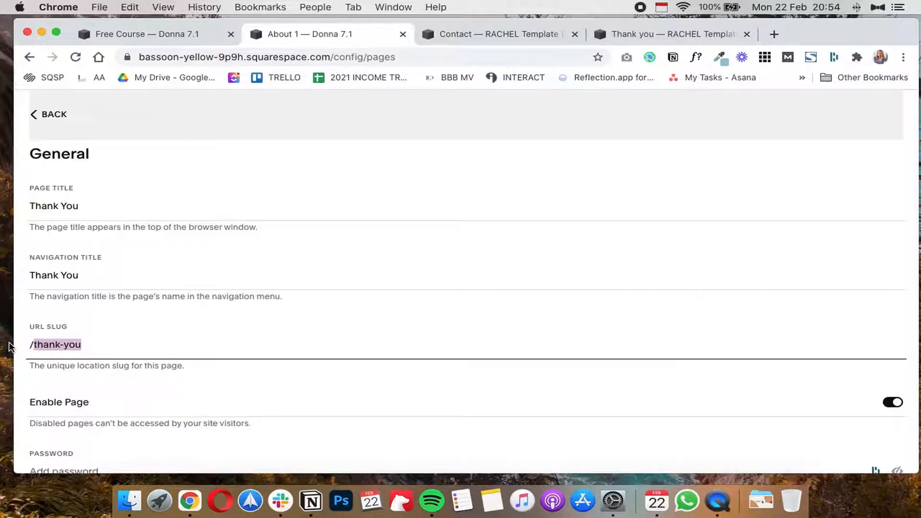
click(50, 115)
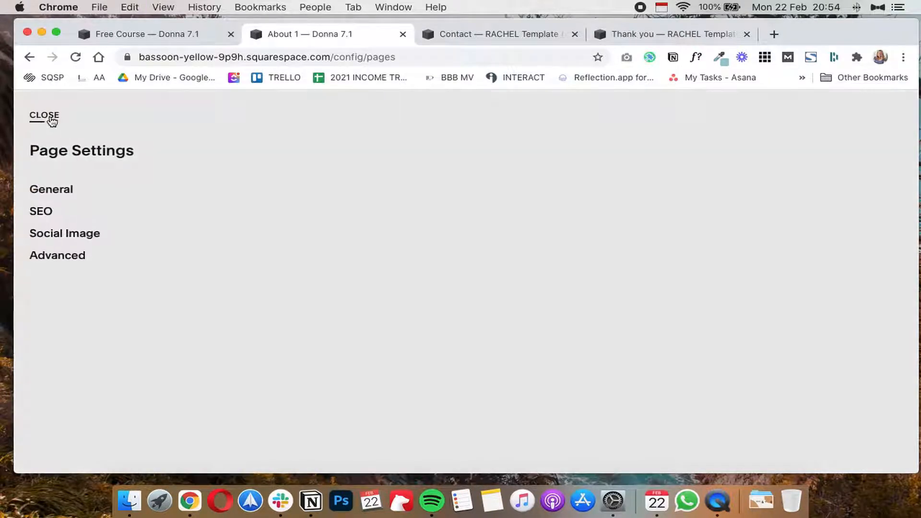
click(42, 115)
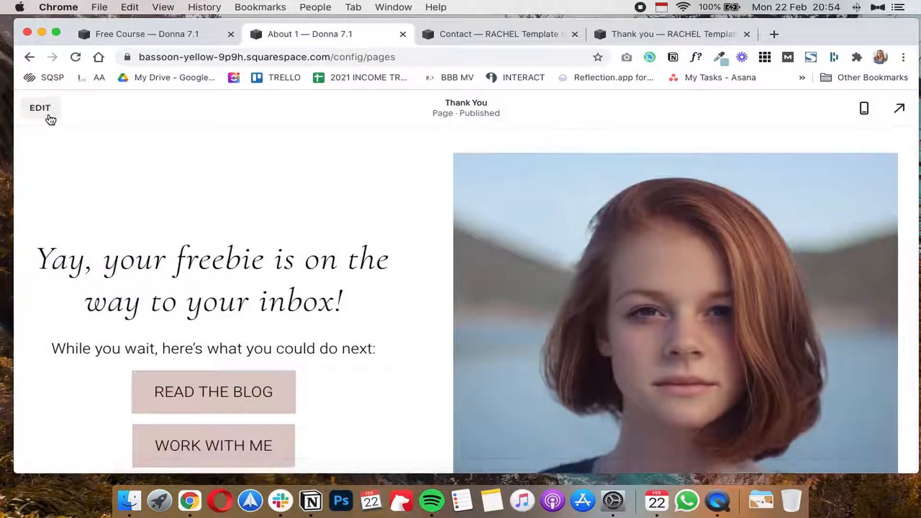
click(40, 108)
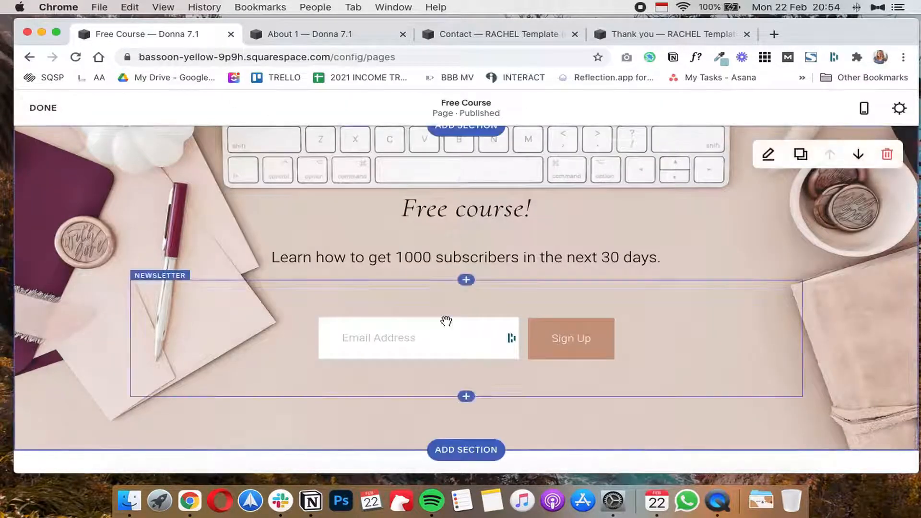
mouse_move(397, 292)
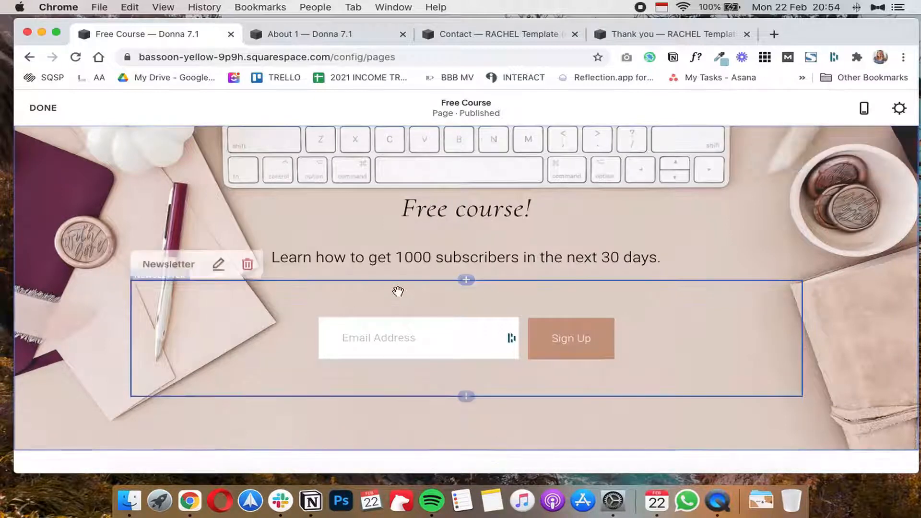
Add /thank-you as the Free Course newsletter block's redirect and save the page.
click(219, 261)
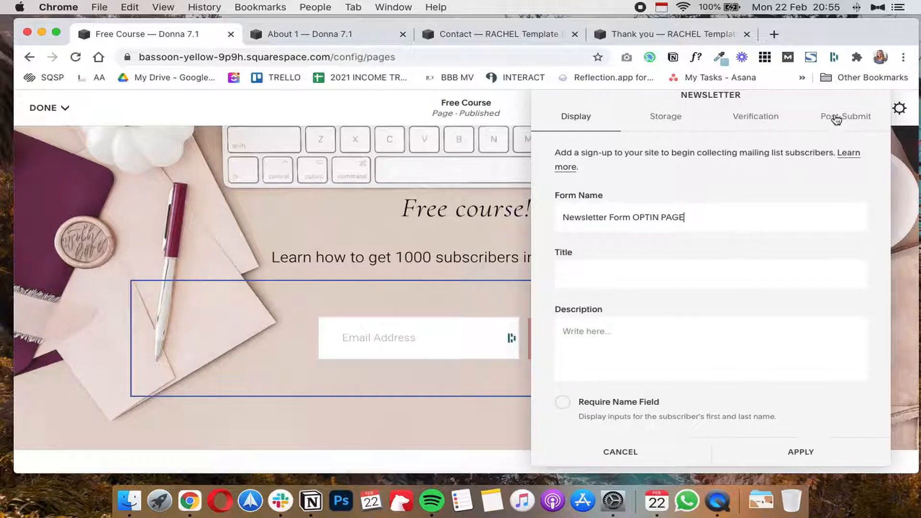
click(846, 116)
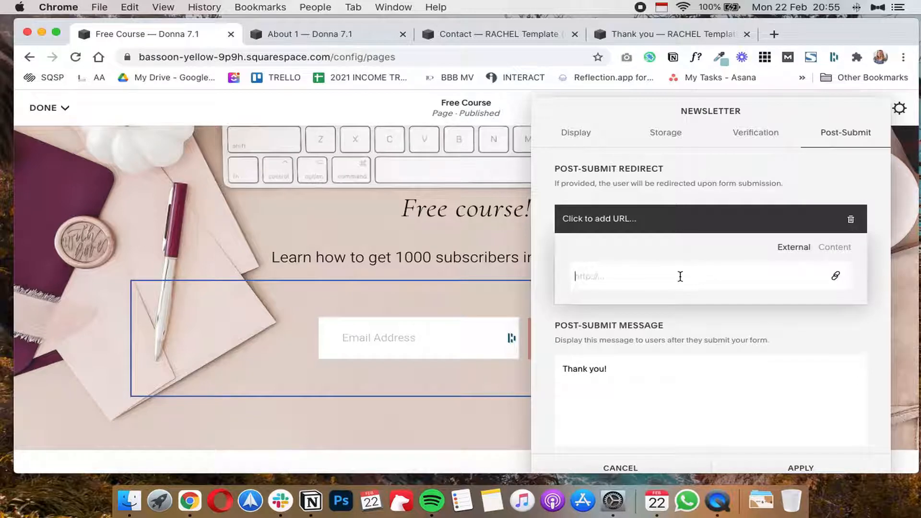
text(/thank-you)
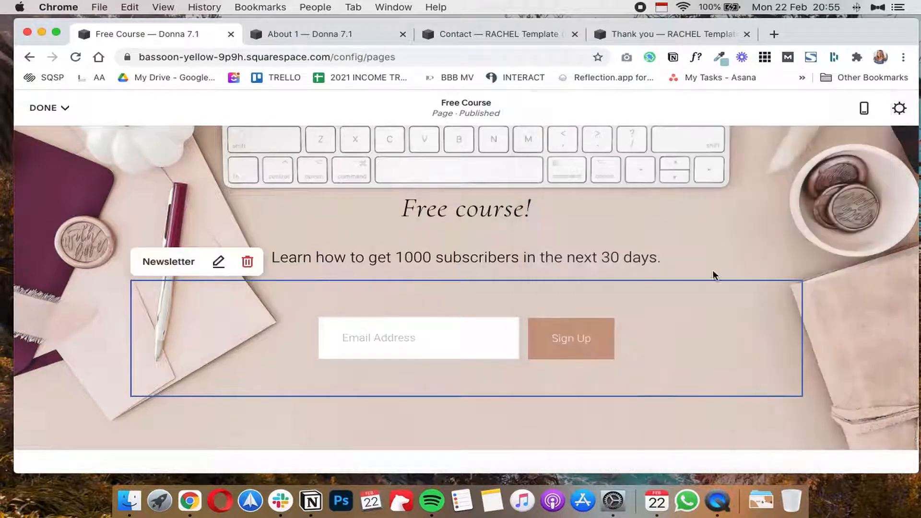
click(46, 108)
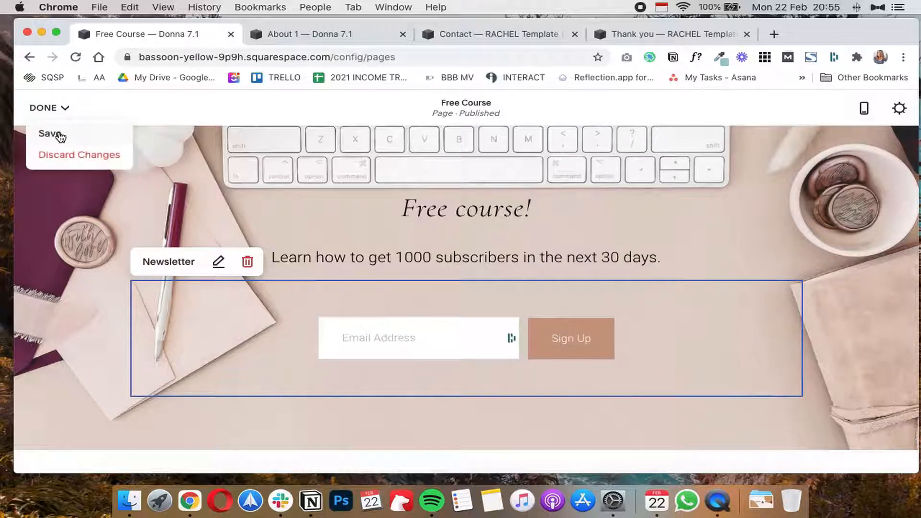
click(46, 134)
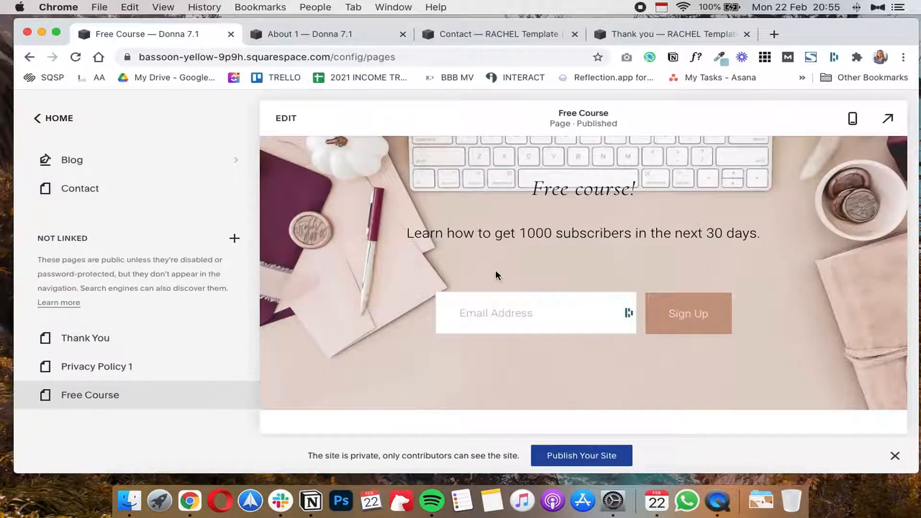
mouse_move(228, 255)
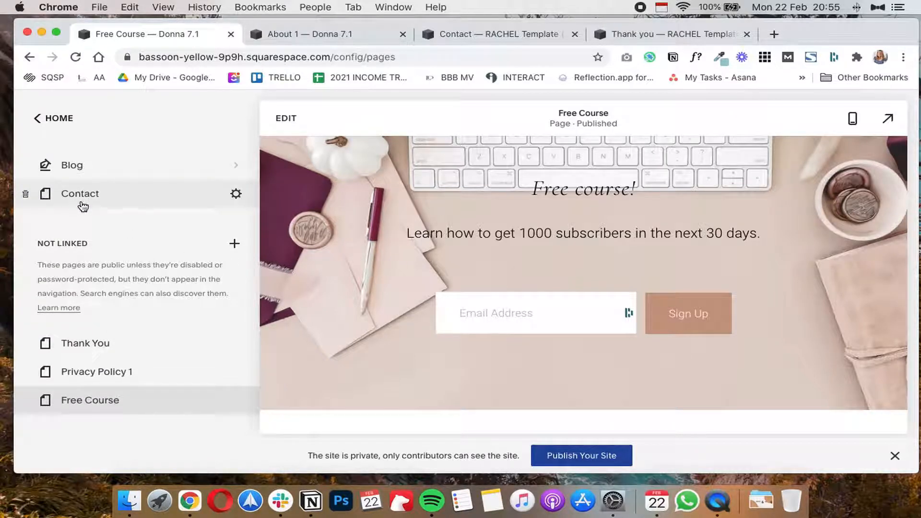
mouse_move(126, 257)
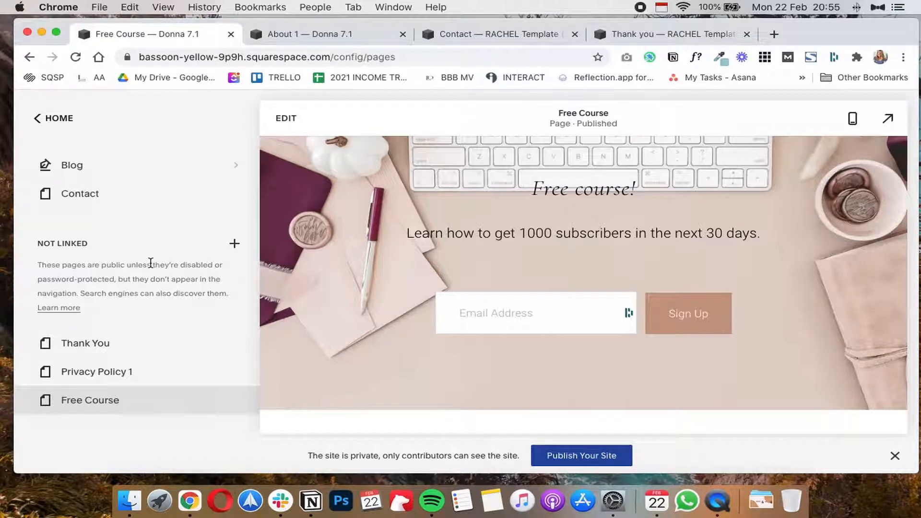
mouse_move(797, 277)
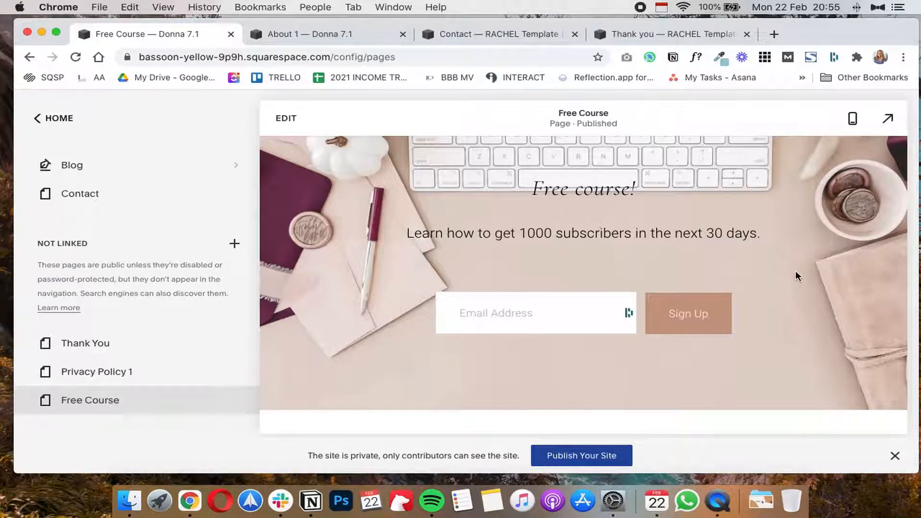